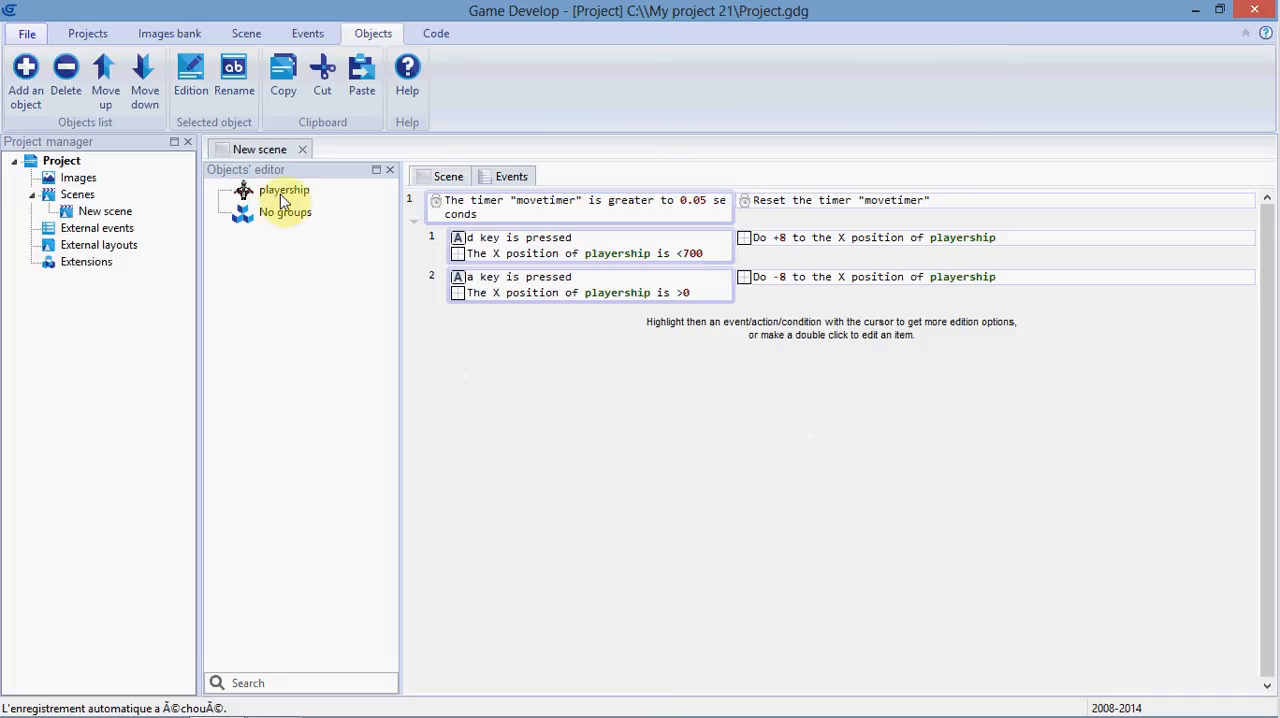
mouse_move(284, 212)
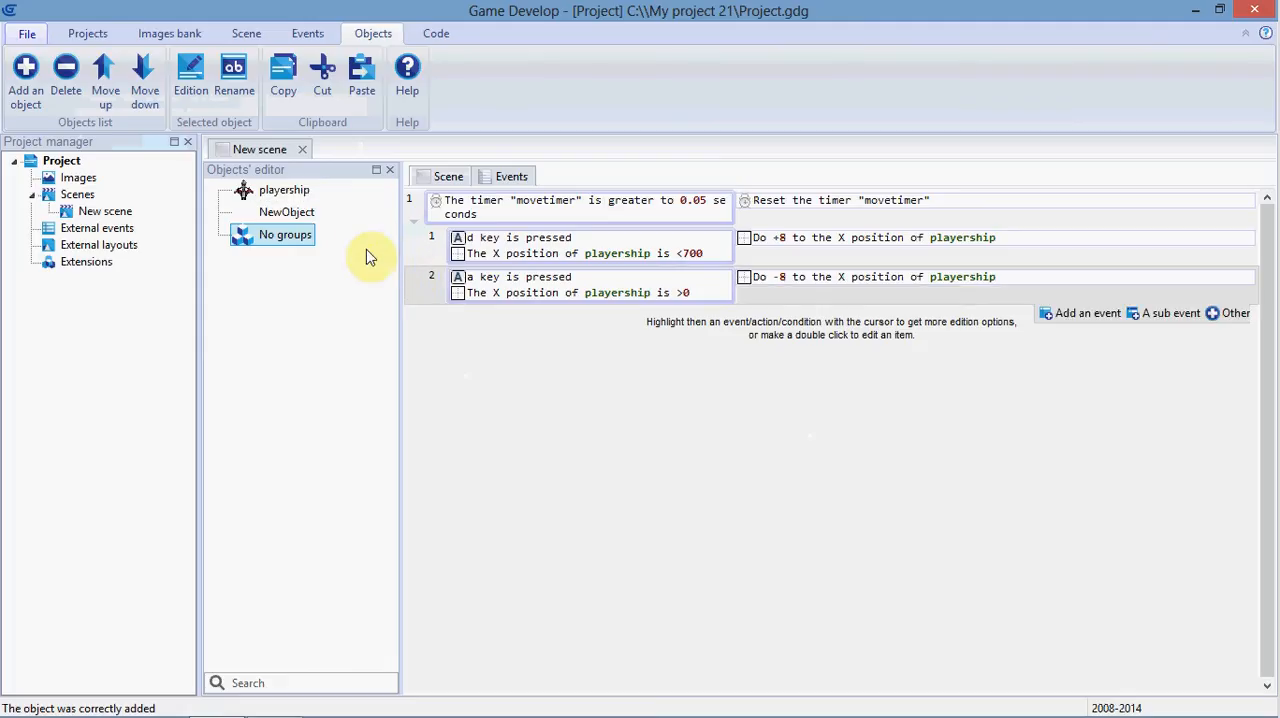
Begin renaming the newly added NewObject in the object list.
double_click(286, 212)
text(ro)
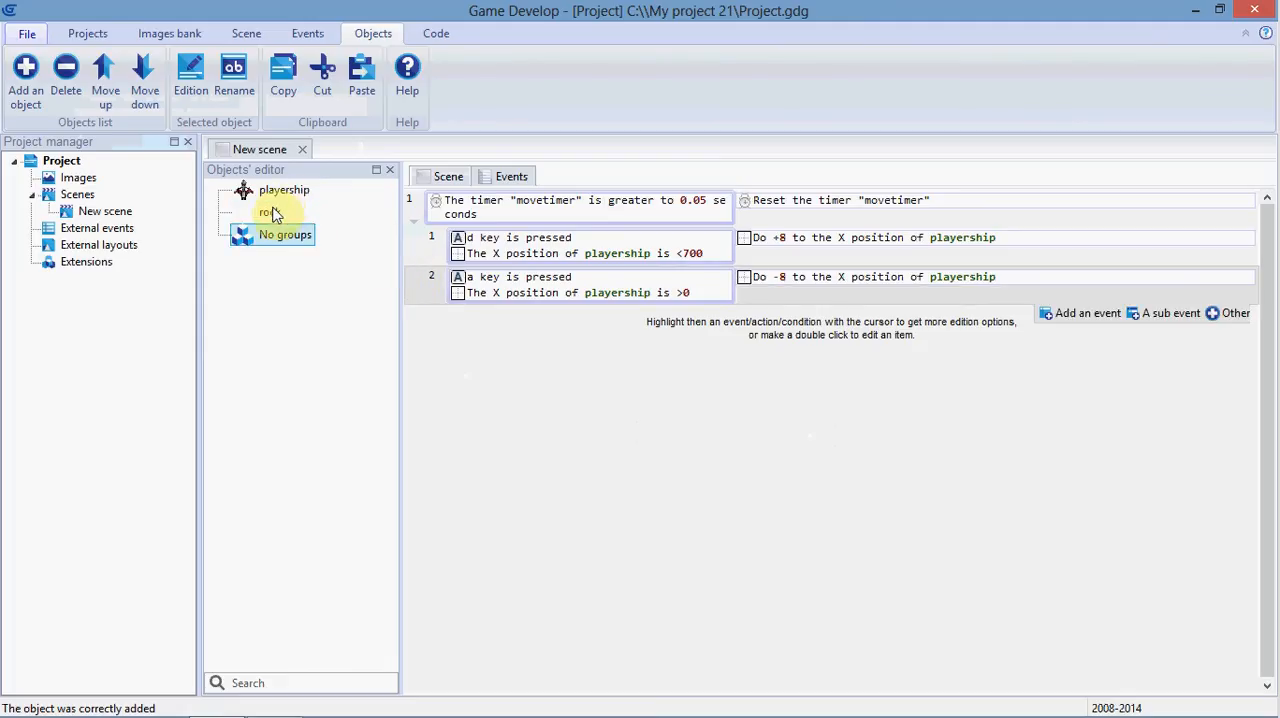
Add b10014.png to the image bank and use it as rock's Animation 0 image.
double_click(284, 190)
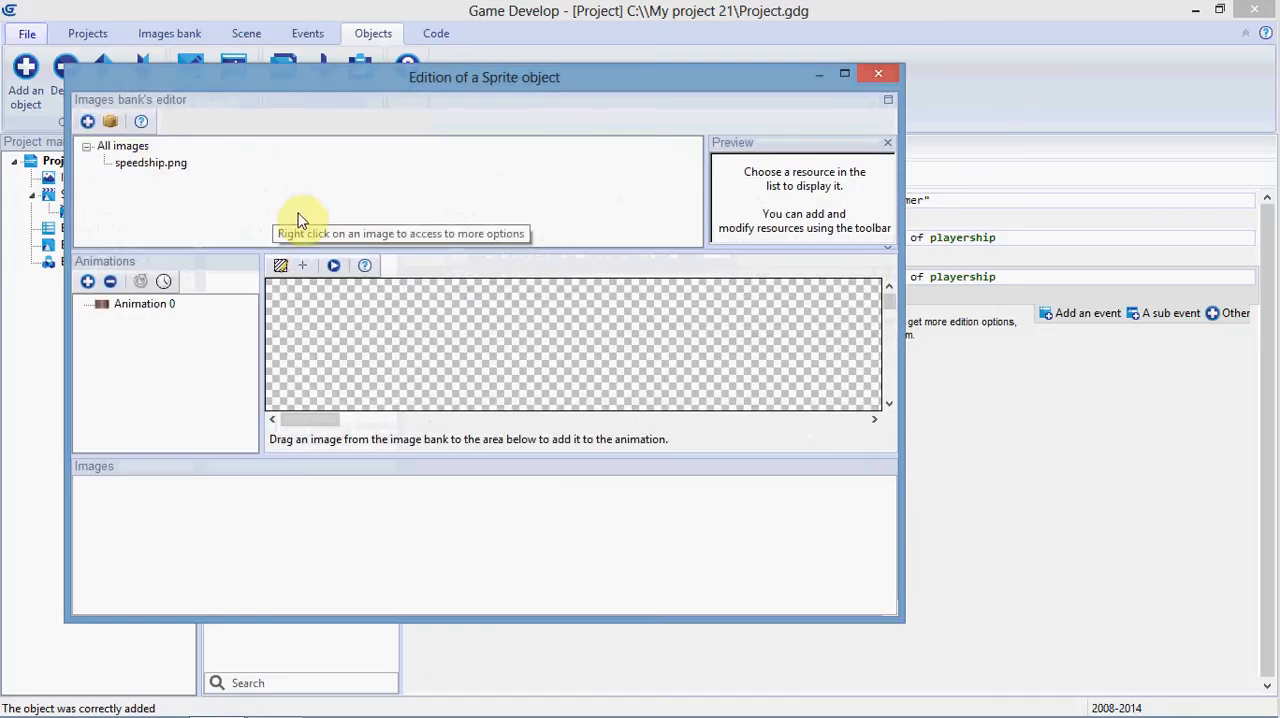
click(88, 120)
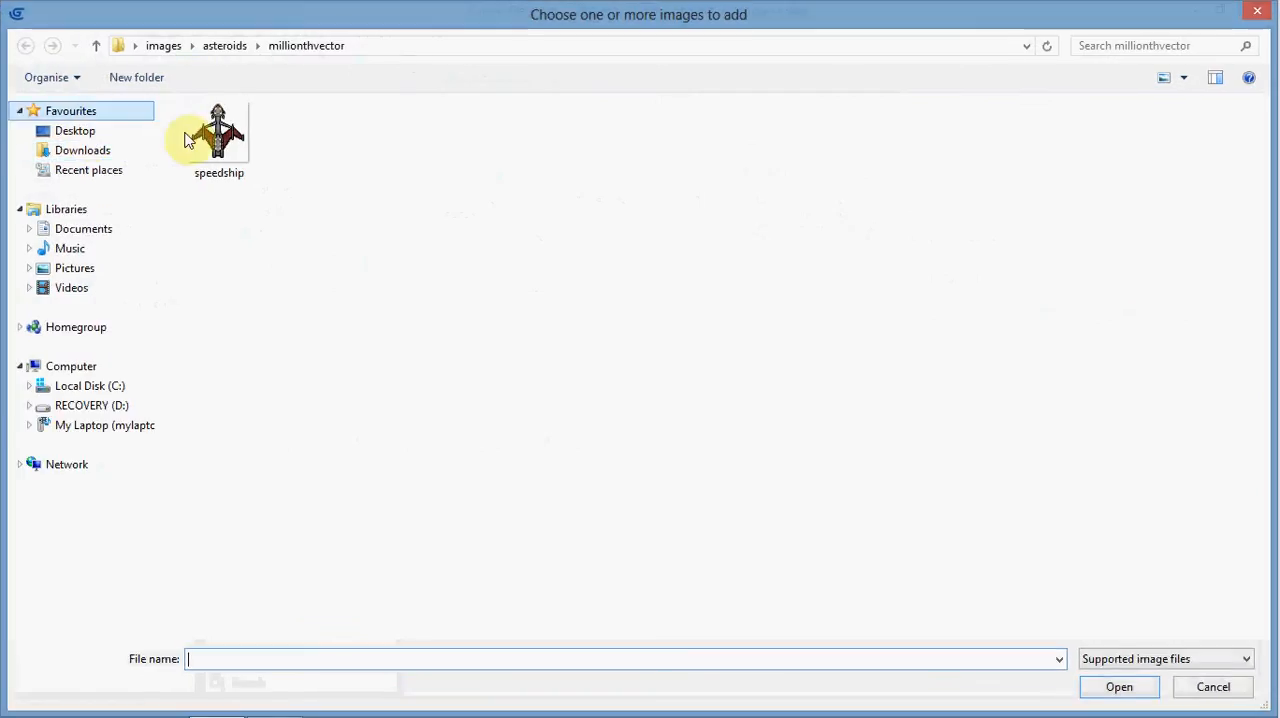
click(24, 44)
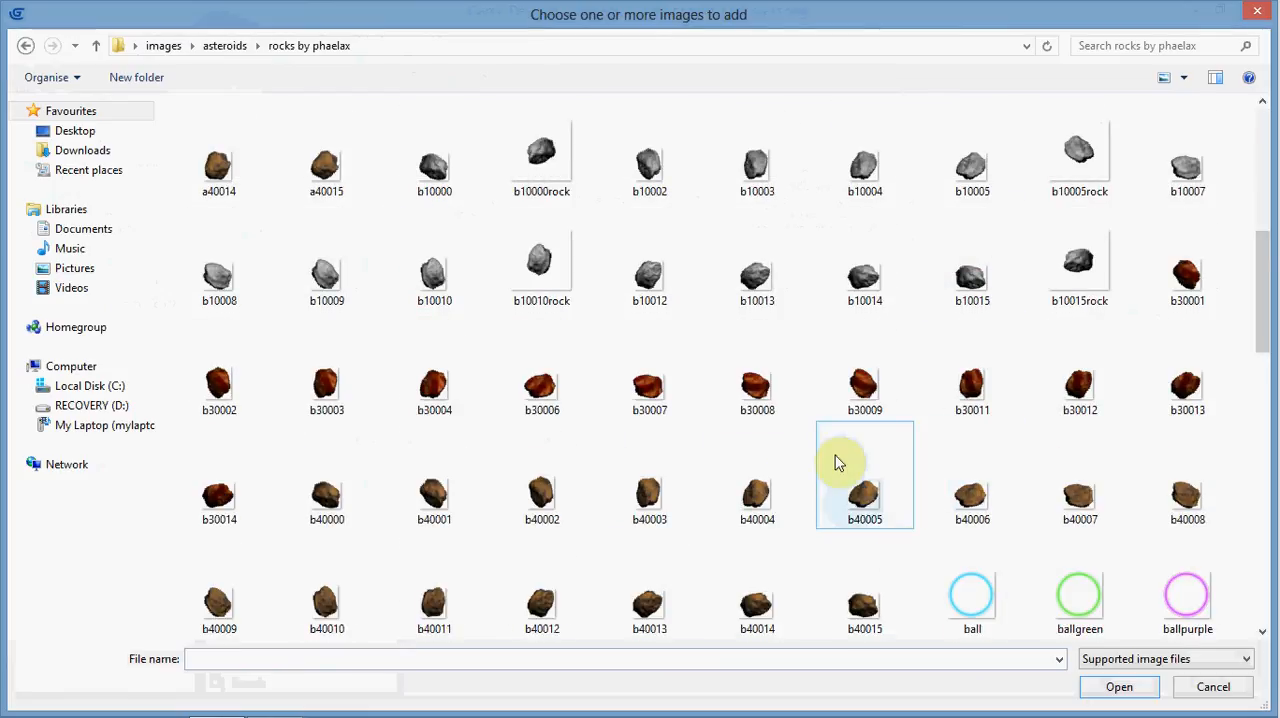
click(1118, 686)
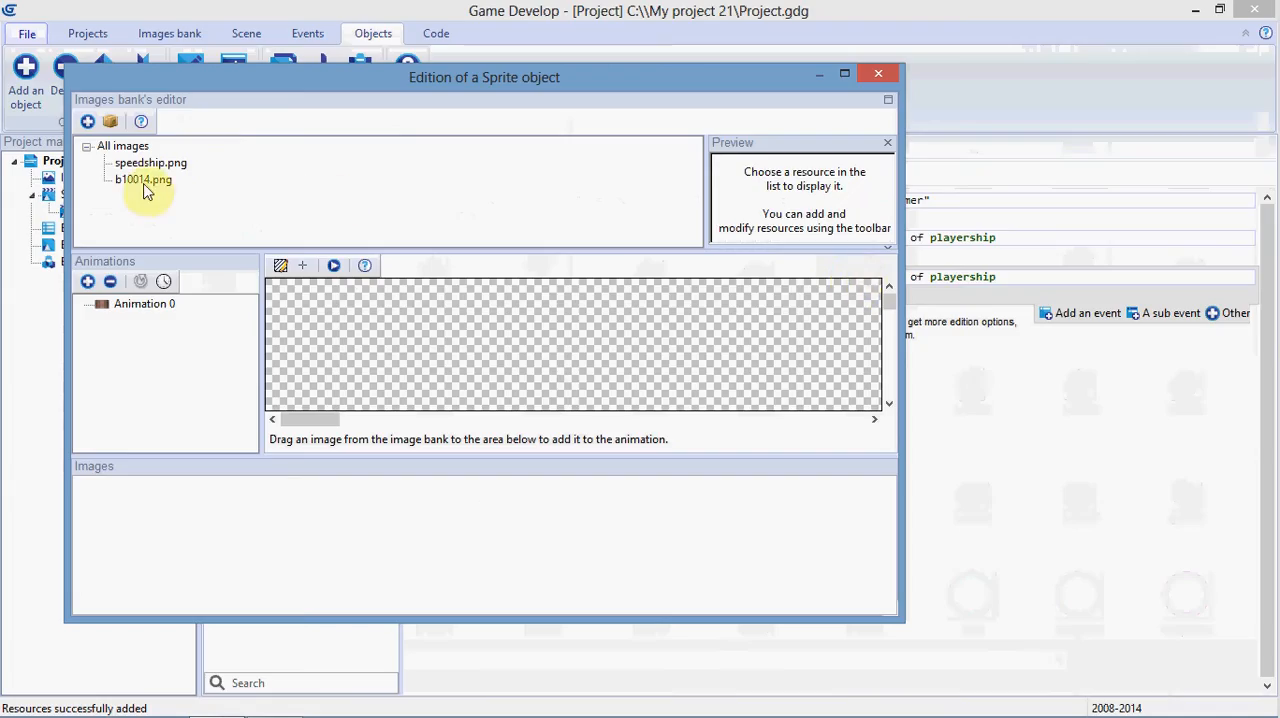
click(144, 180)
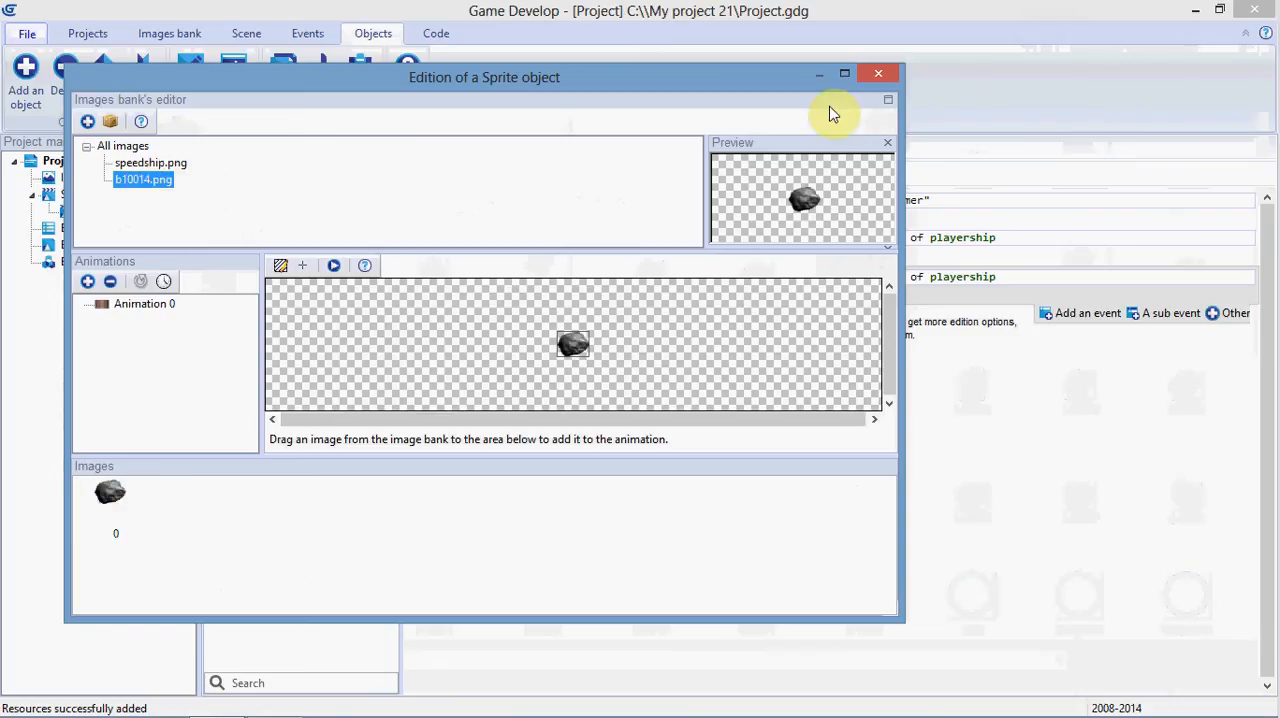
click(878, 72)
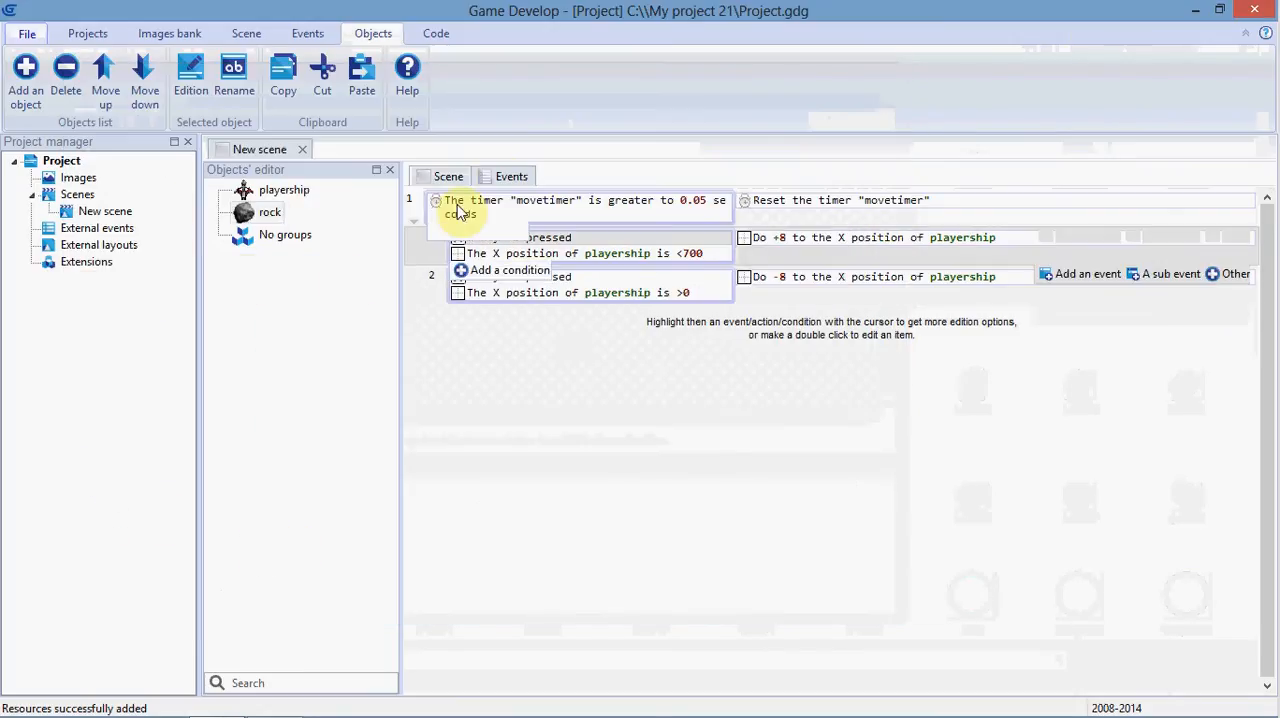
Check the scene layout, then add a new empty event under the movement events.
click(448, 176)
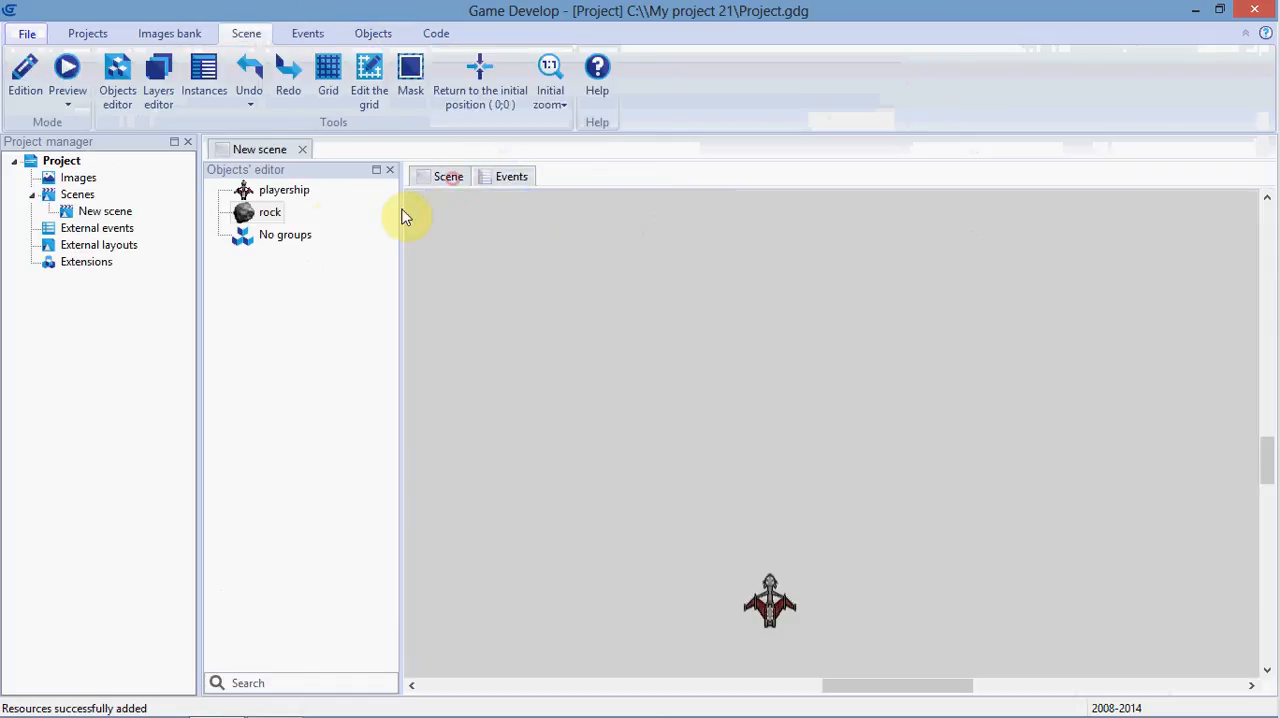
mouse_move(580, 278)
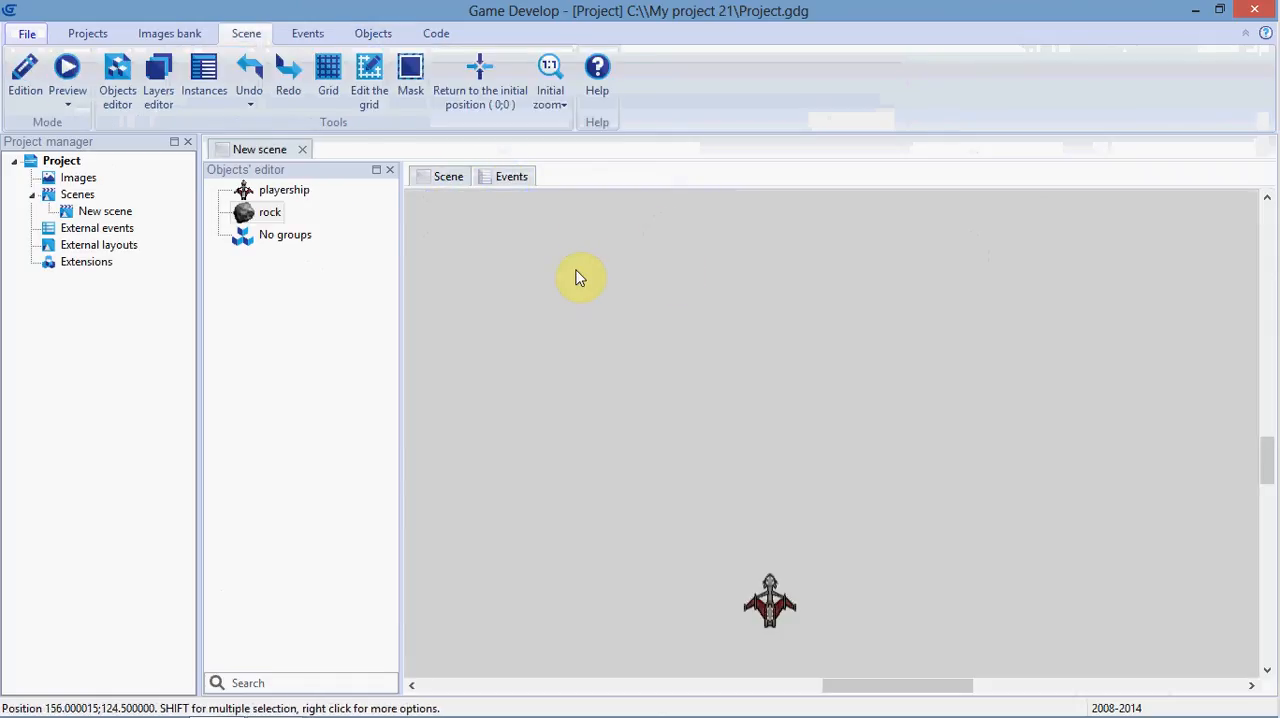
mouse_move(948, 382)
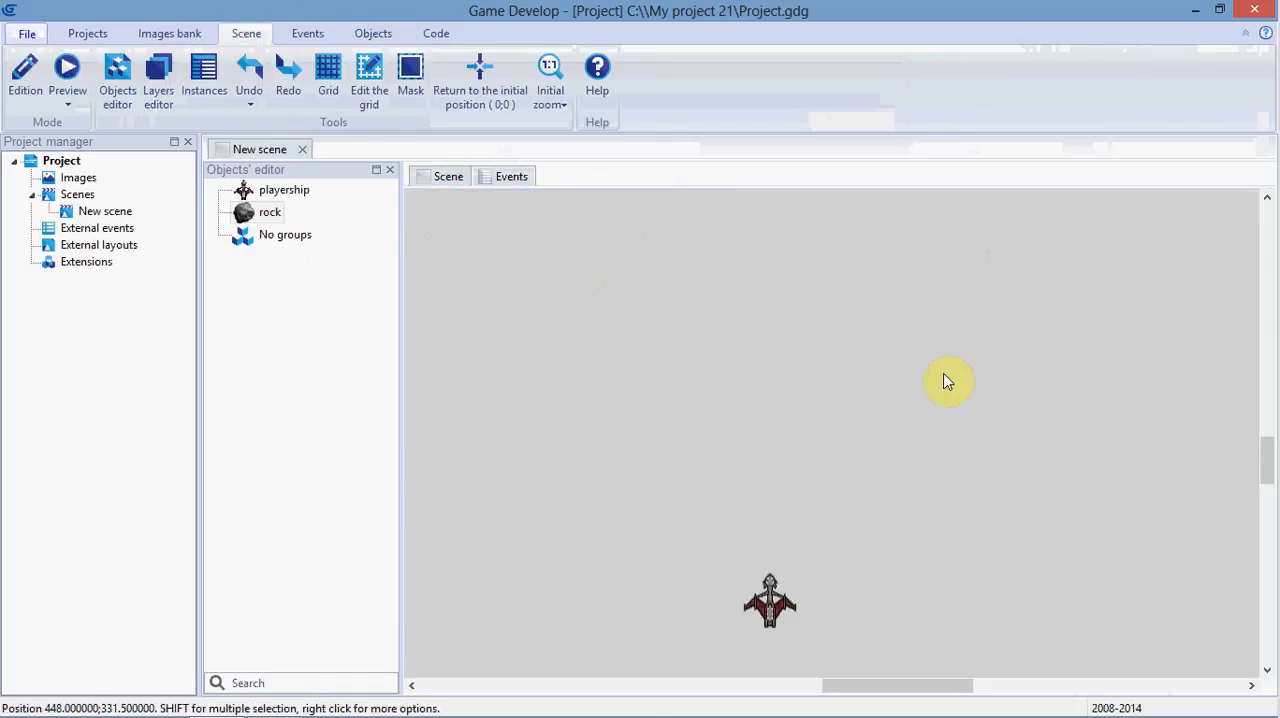
click(512, 176)
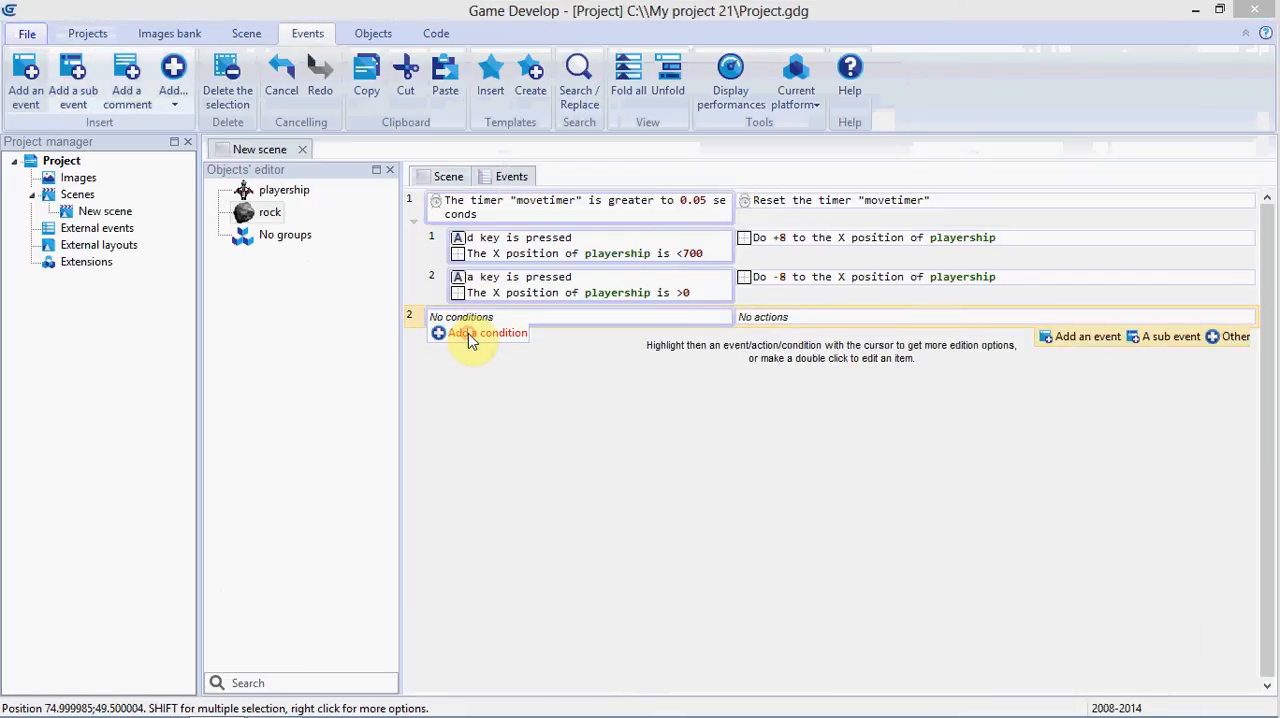
Add a condition: value of timer "rocktimer" is greater than 1 second.
click(488, 332)
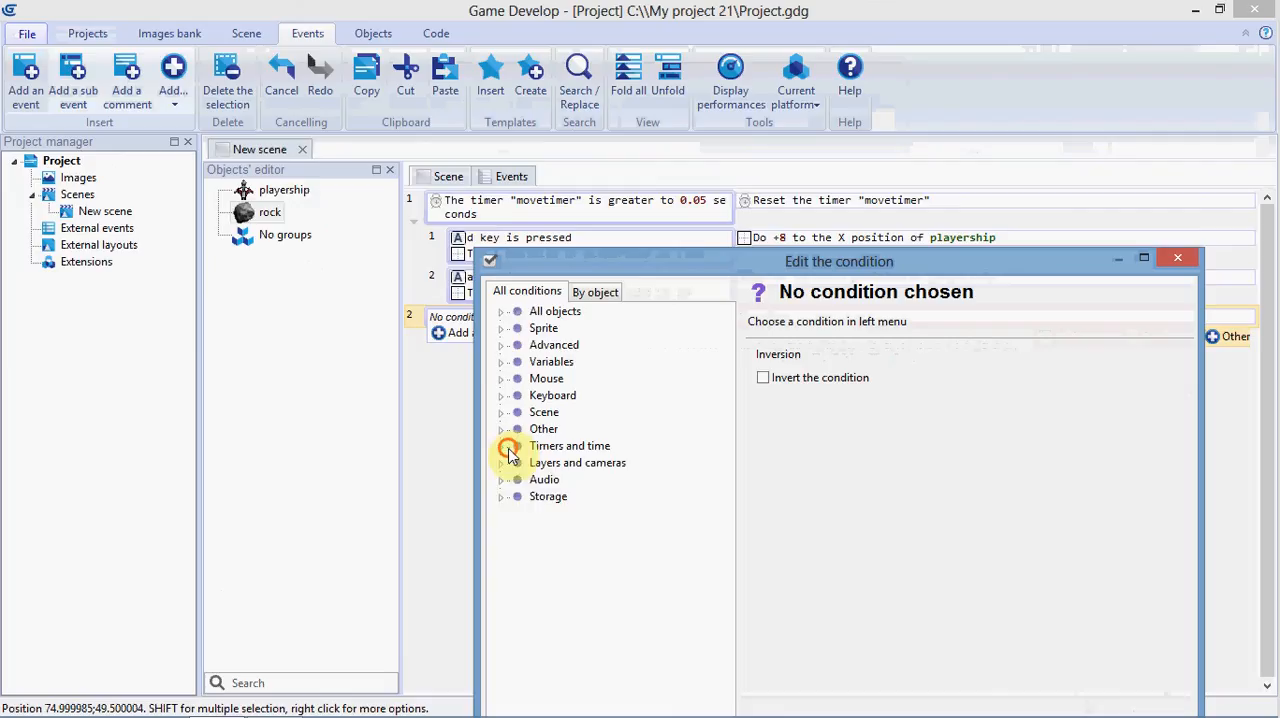
click(586, 480)
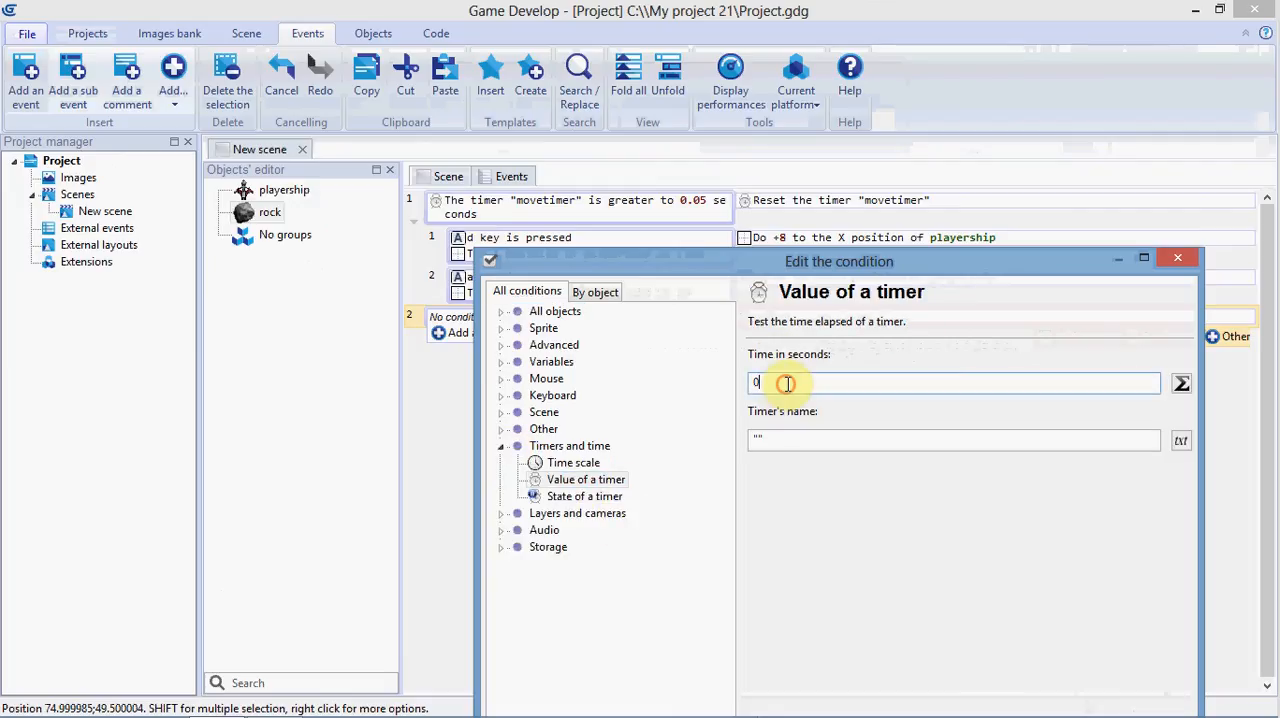
text(1)
click(954, 440)
text(rocktimer)
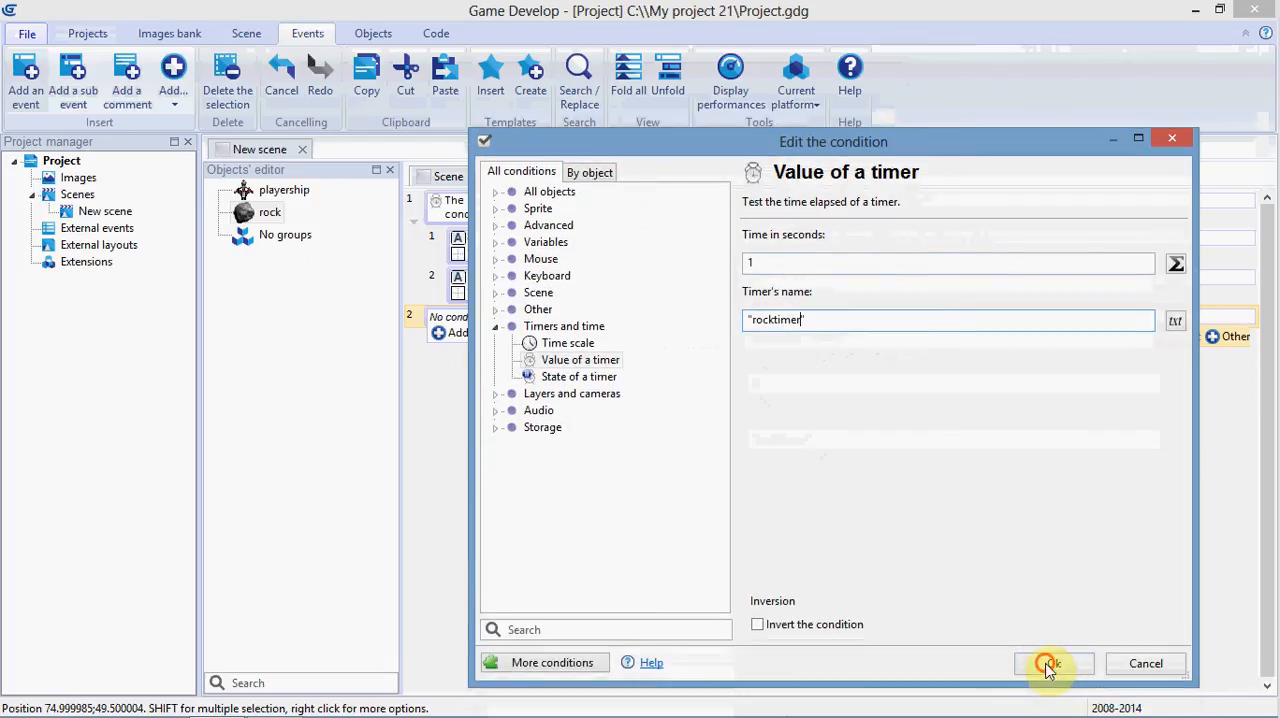
click(1052, 664)
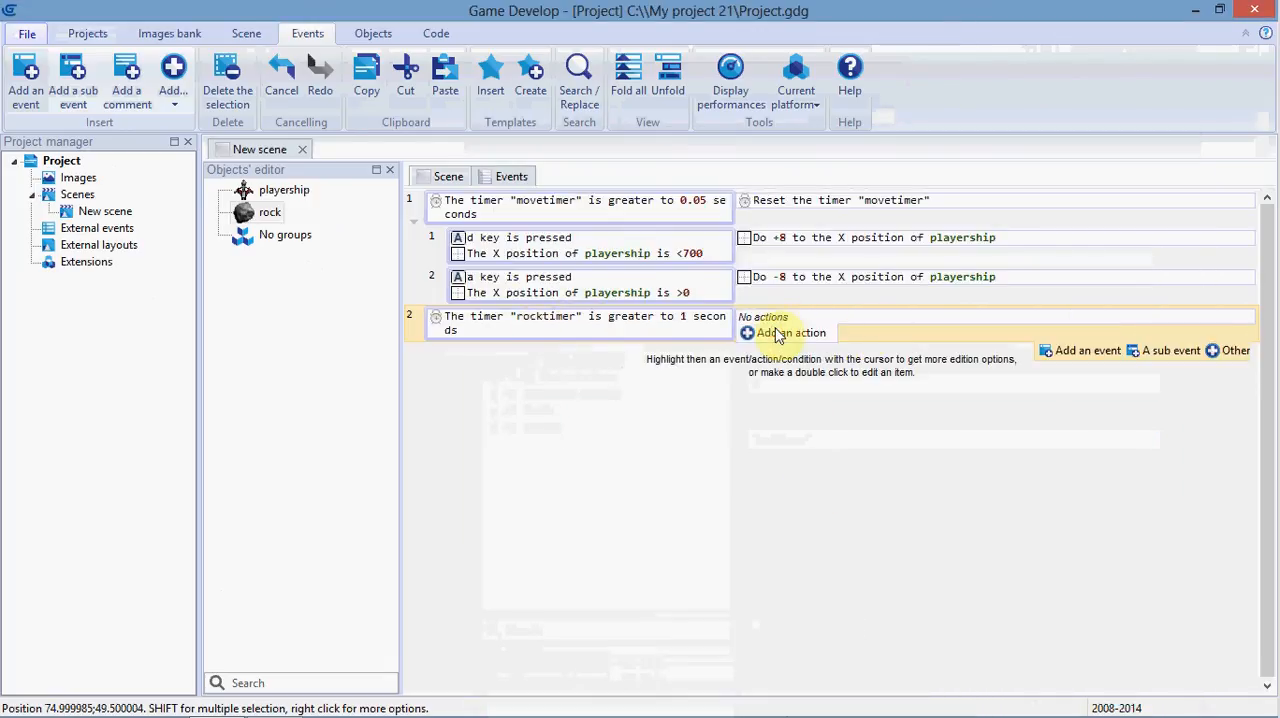
Start a new action and expand the object actions list for the event.
click(792, 332)
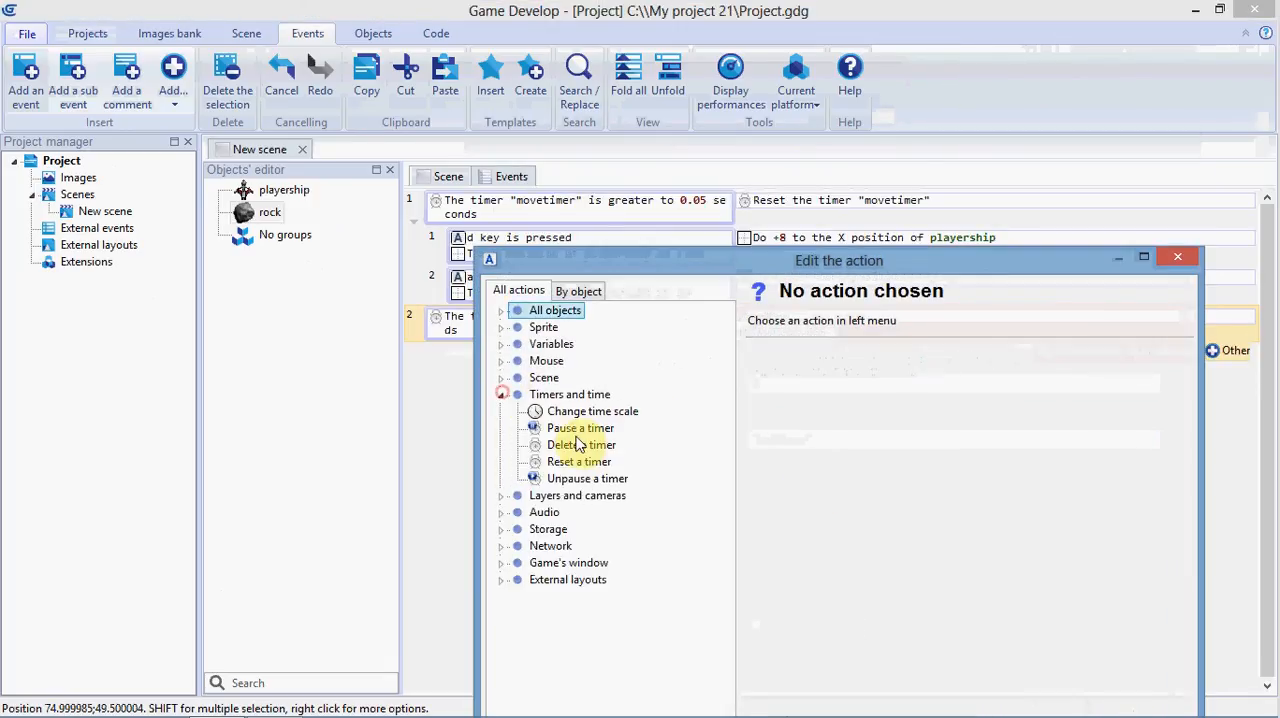
click(578, 460)
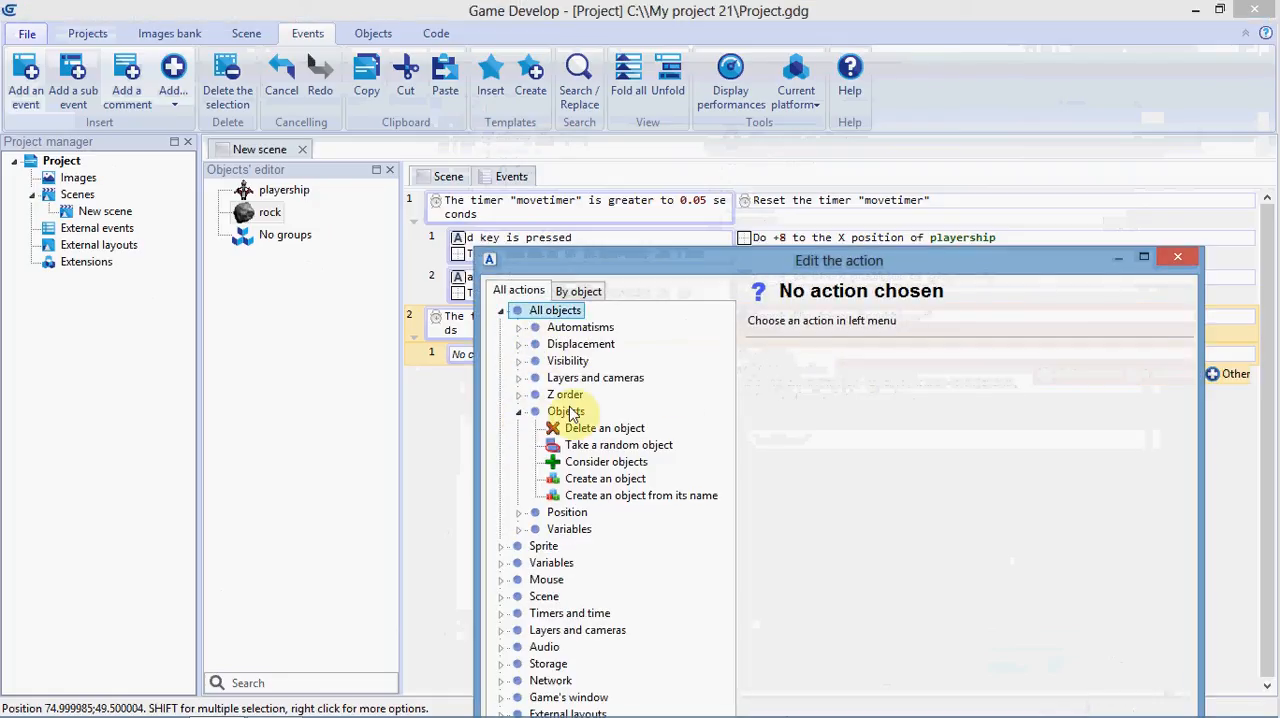
Choose Create an object for rock, Y 0, and begin the X expression with Random.
click(604, 478)
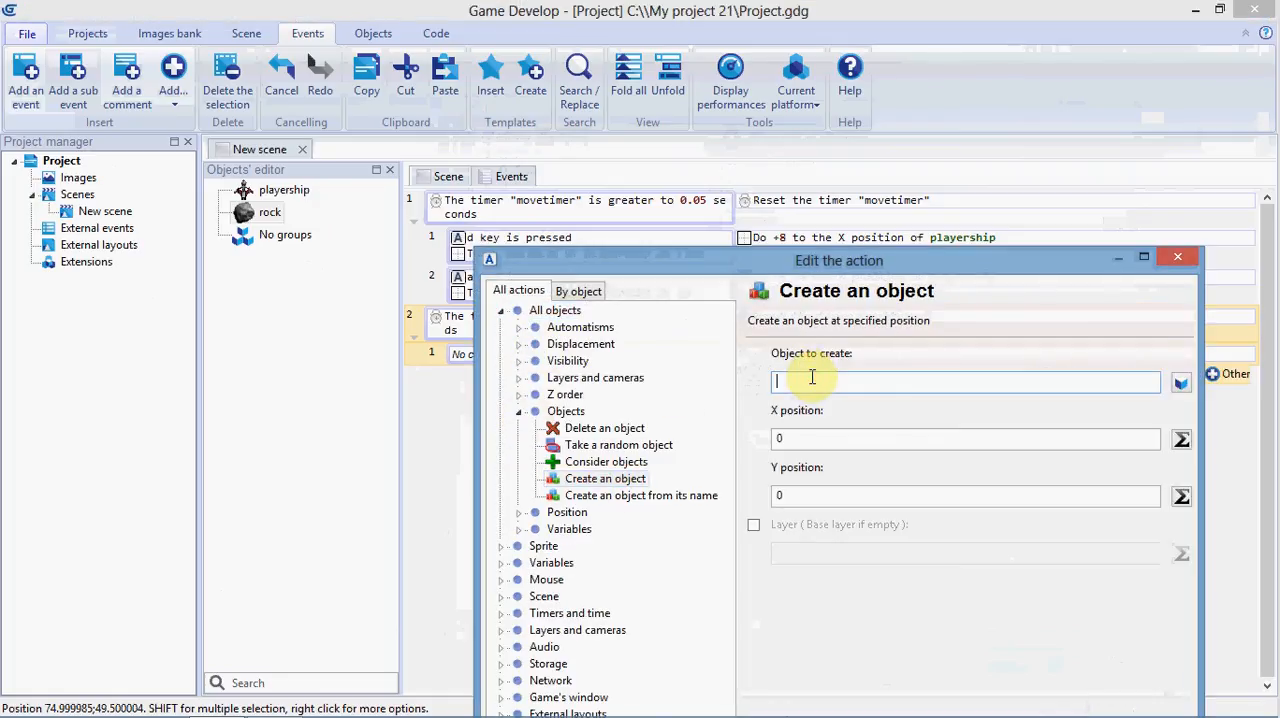
text(rock)
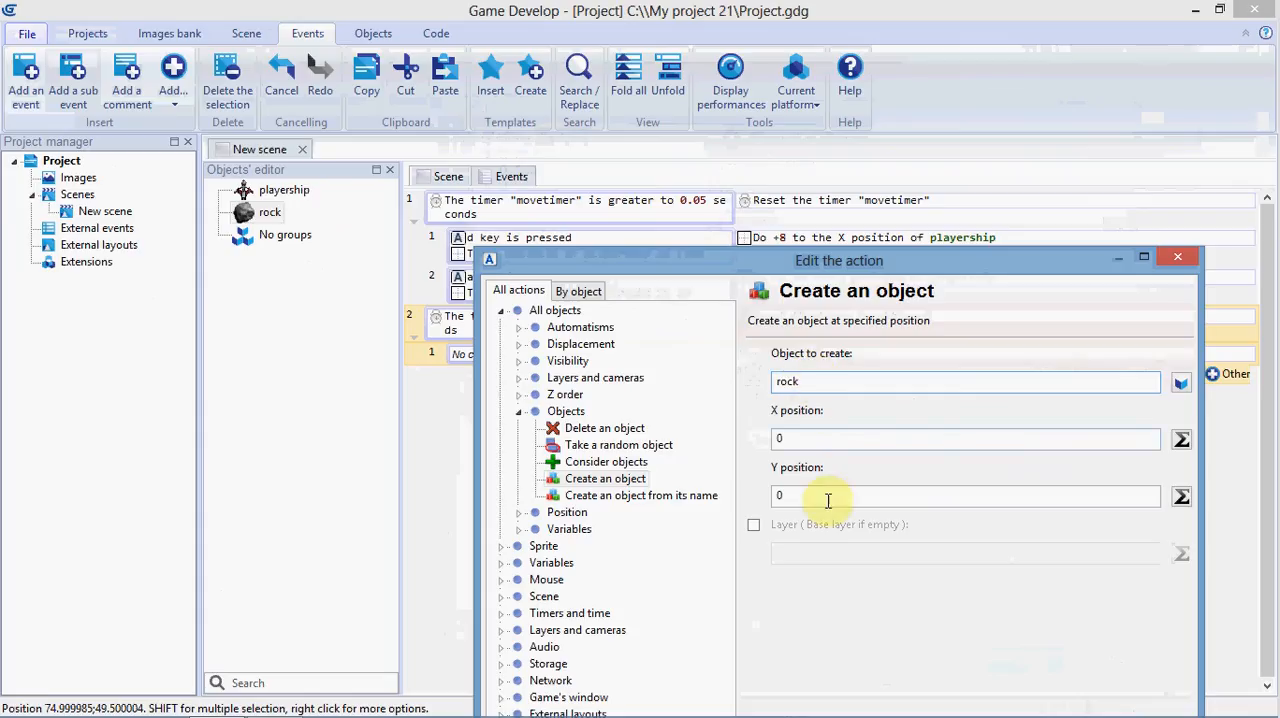
click(878, 496)
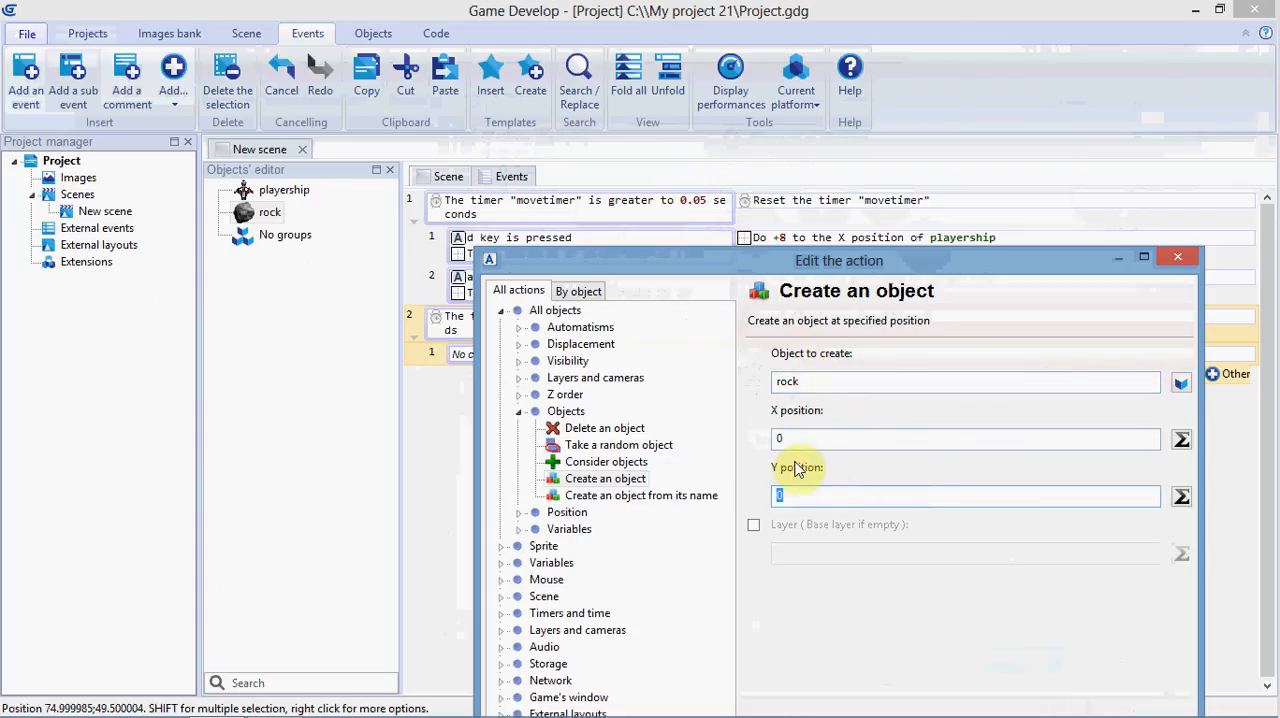
click(964, 438)
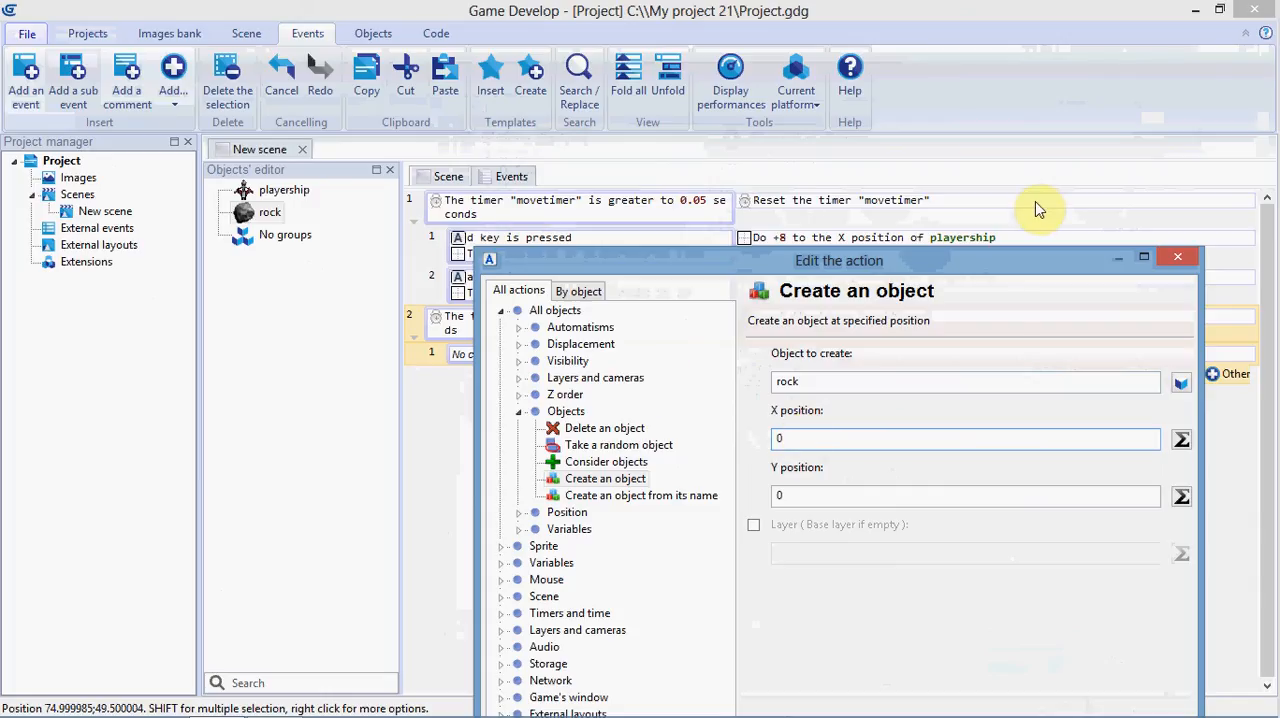
click(964, 438)
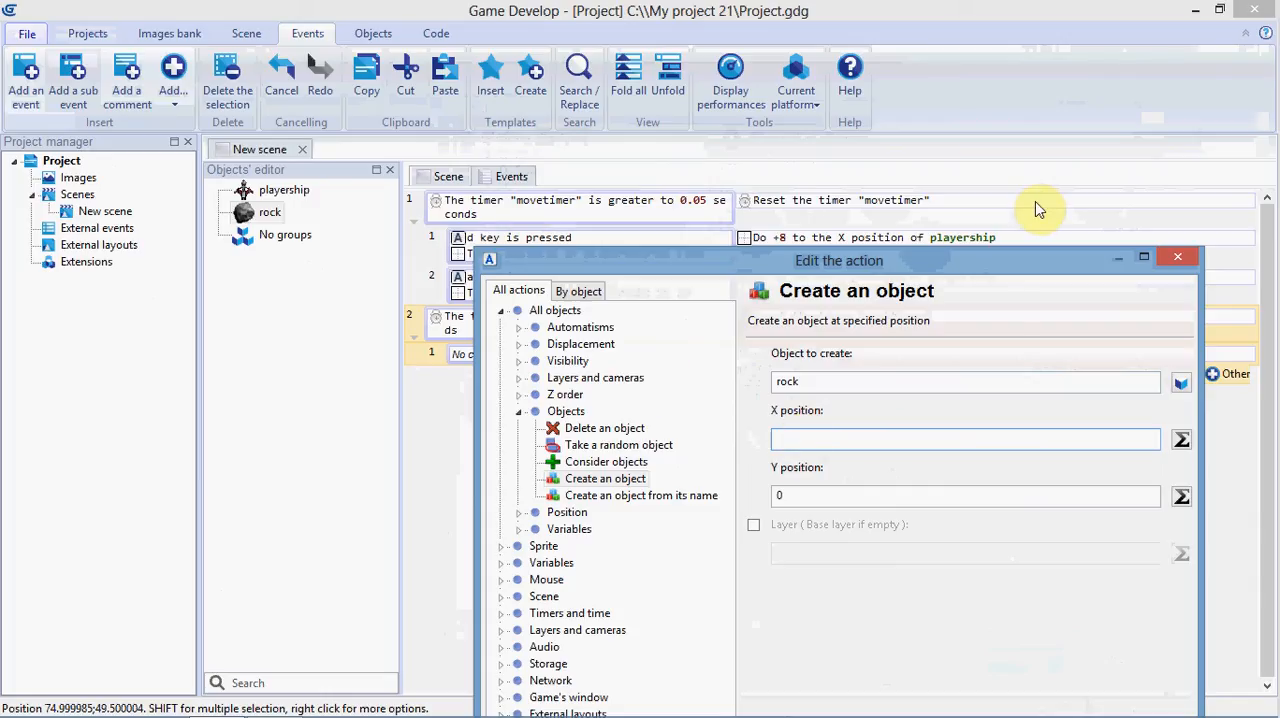
text(Random)
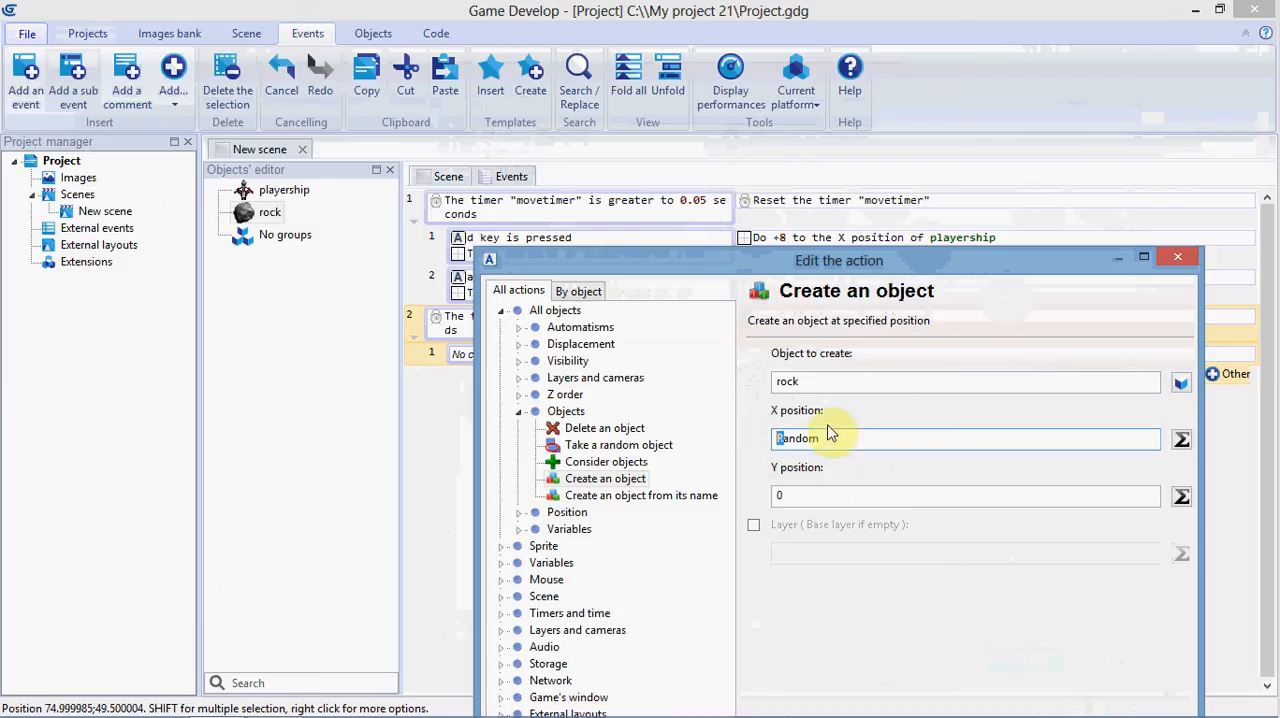
click(842, 438)
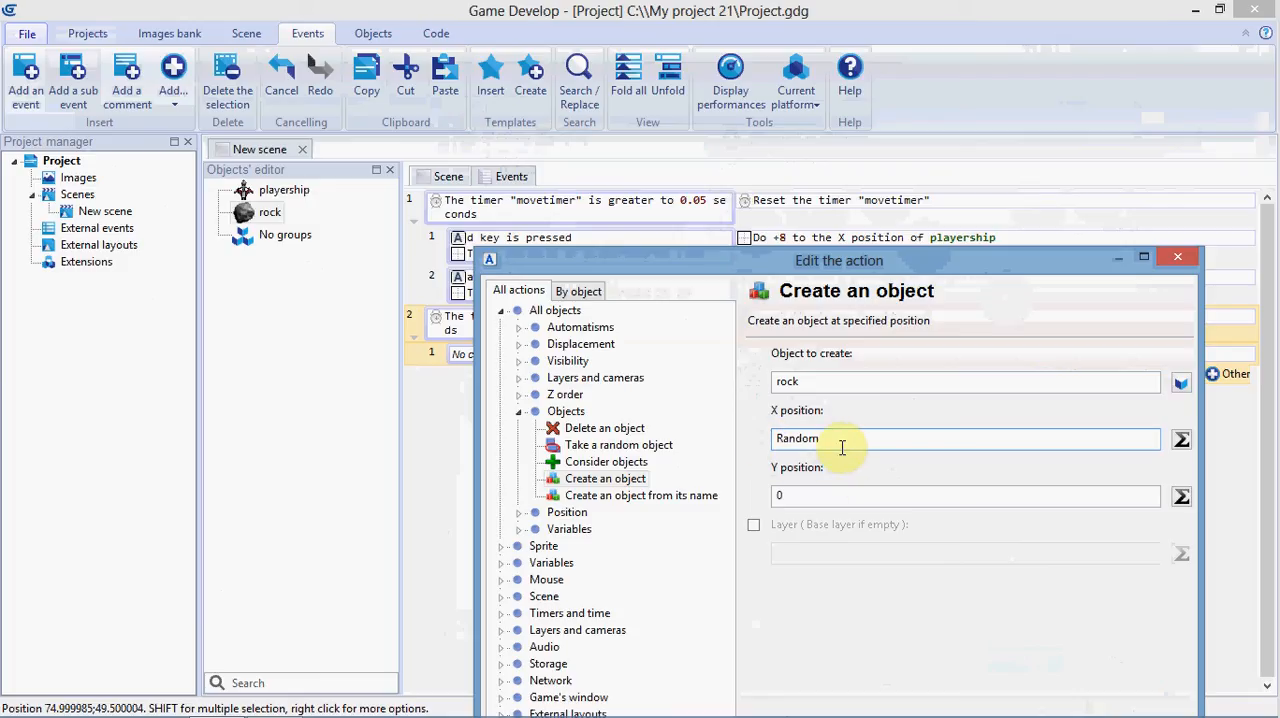
Complete the X position as Random(750) and confirm the create rock action.
text(()
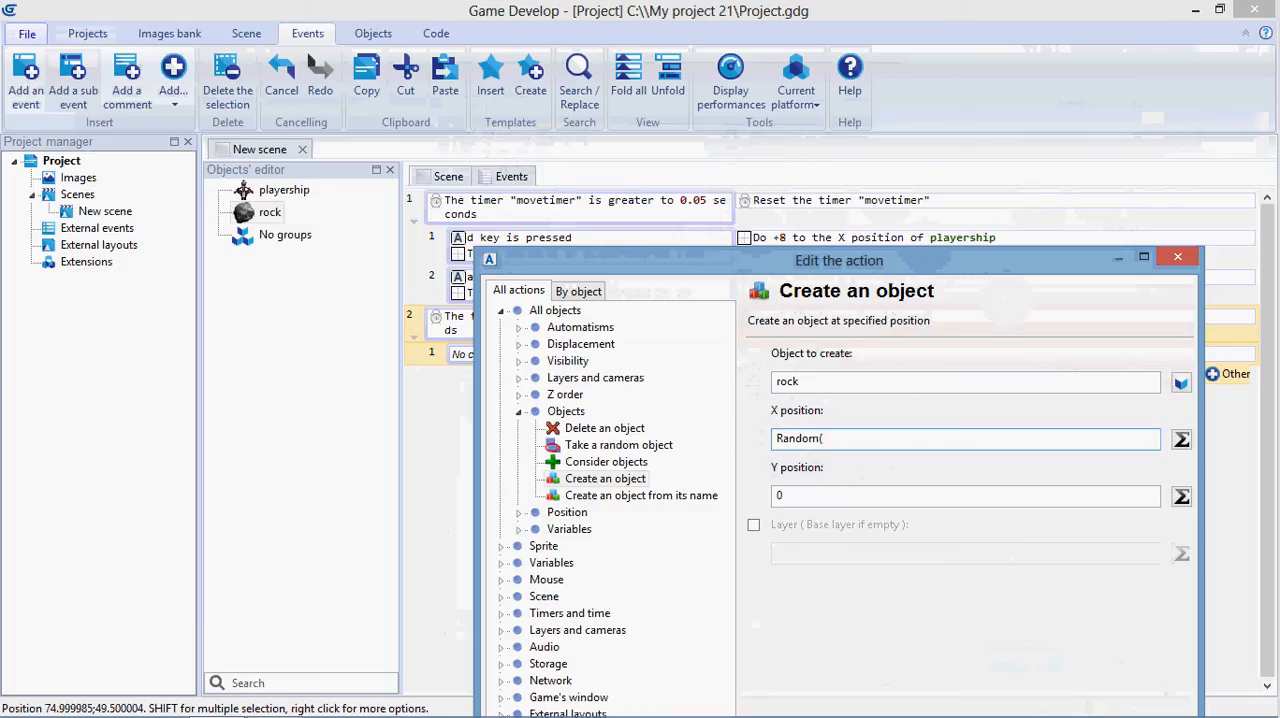
text(750)
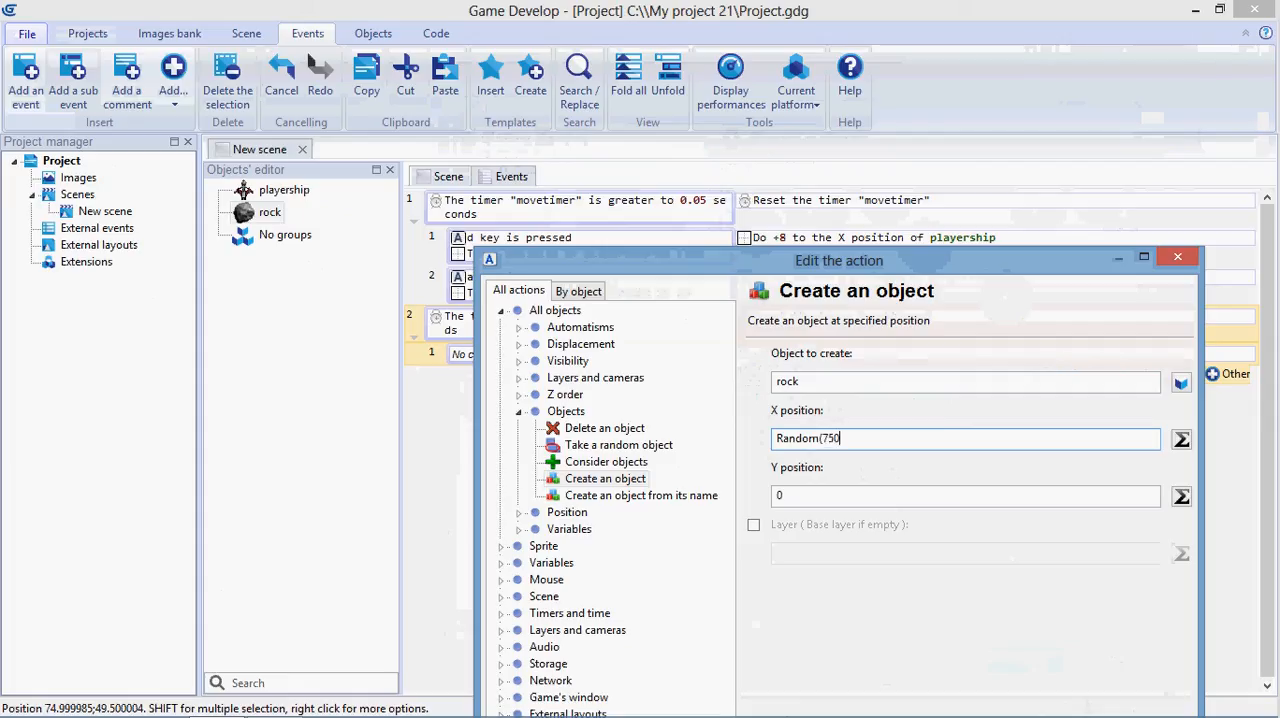
mouse_move(856, 476)
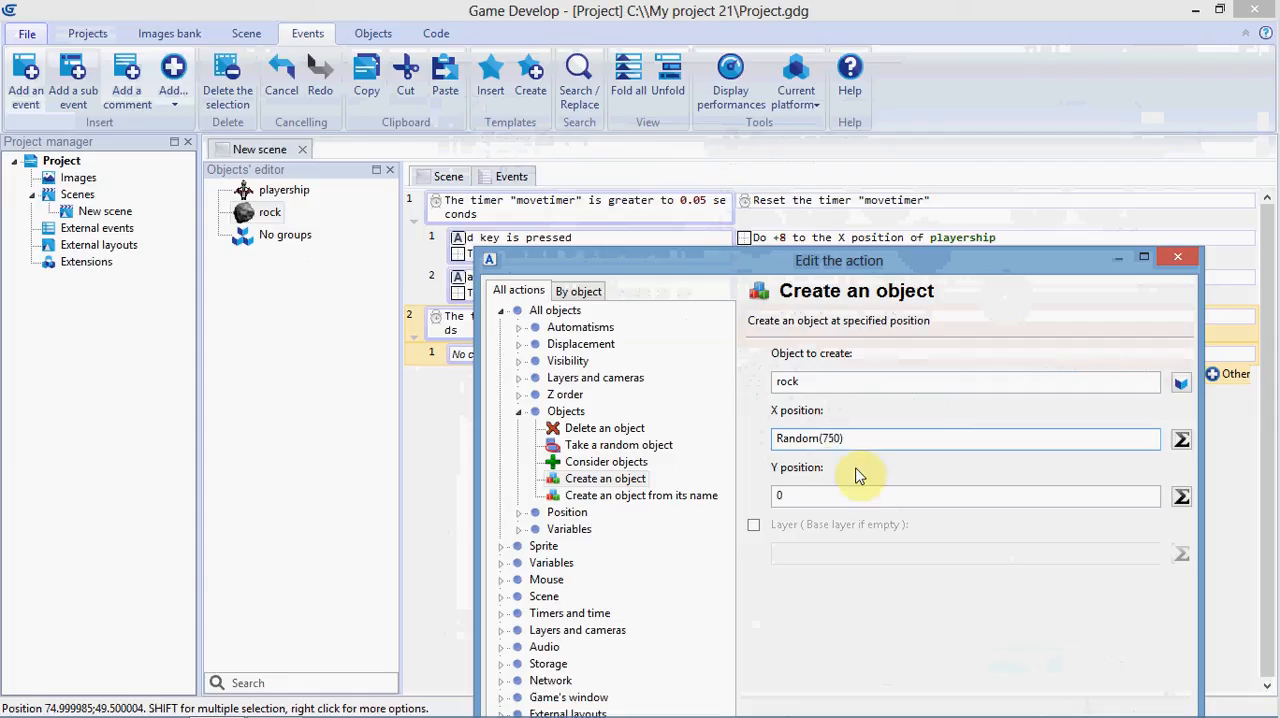
click(820, 438)
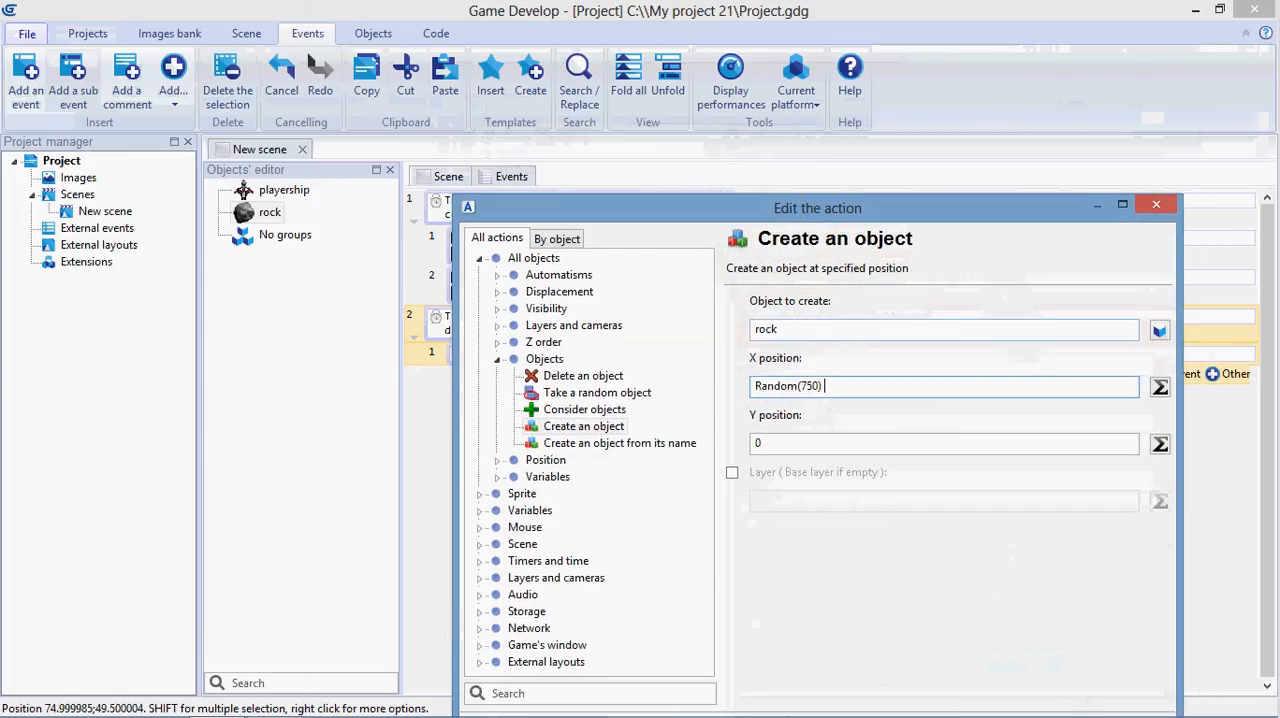
key(BackSpace)
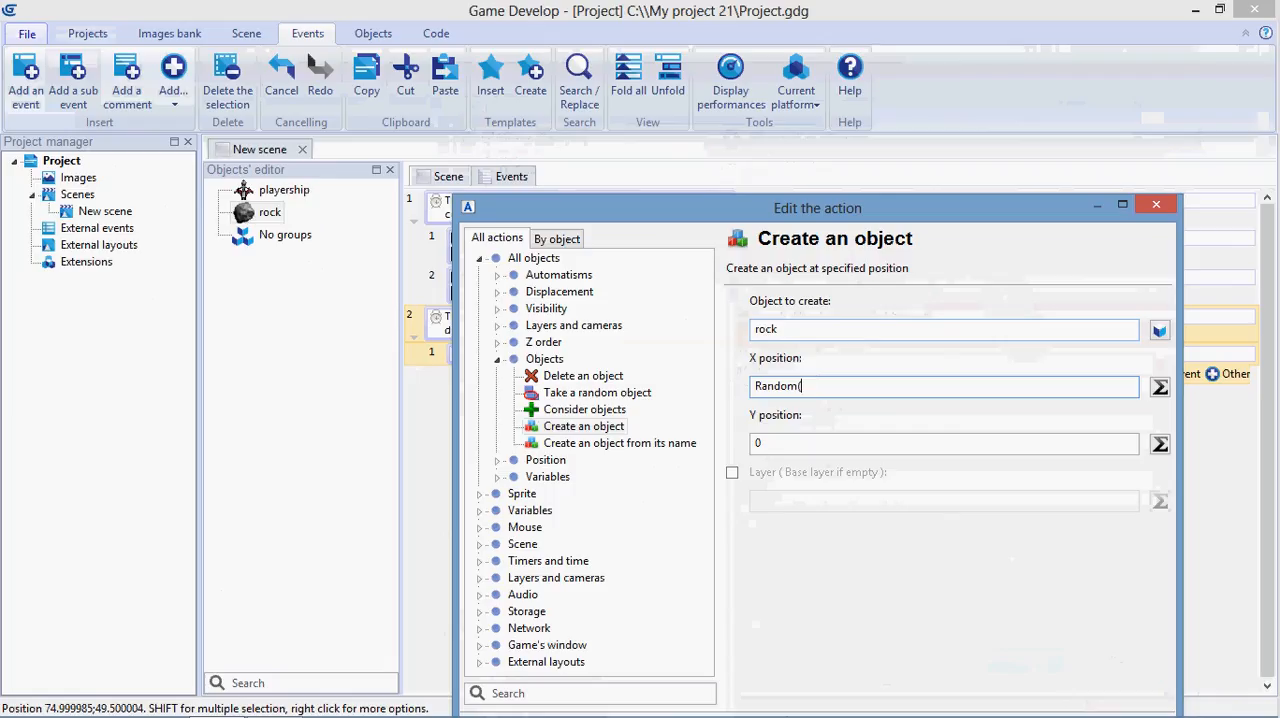
text(50))
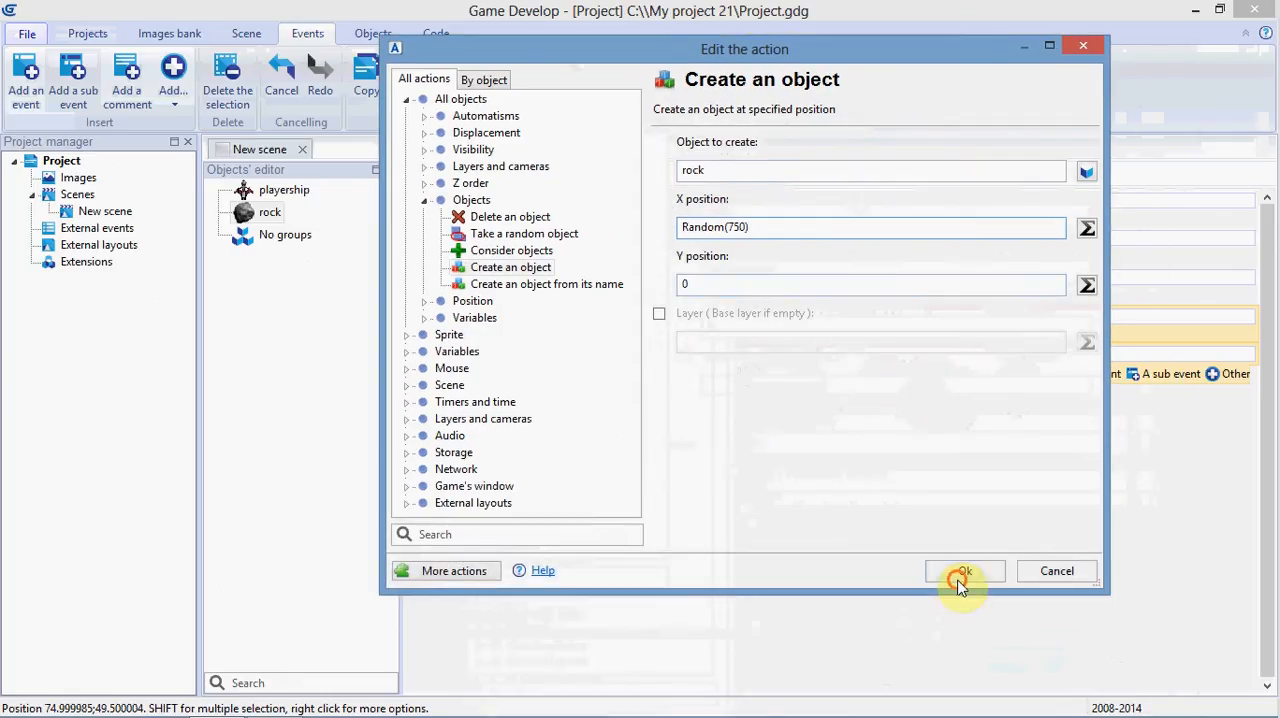
click(964, 570)
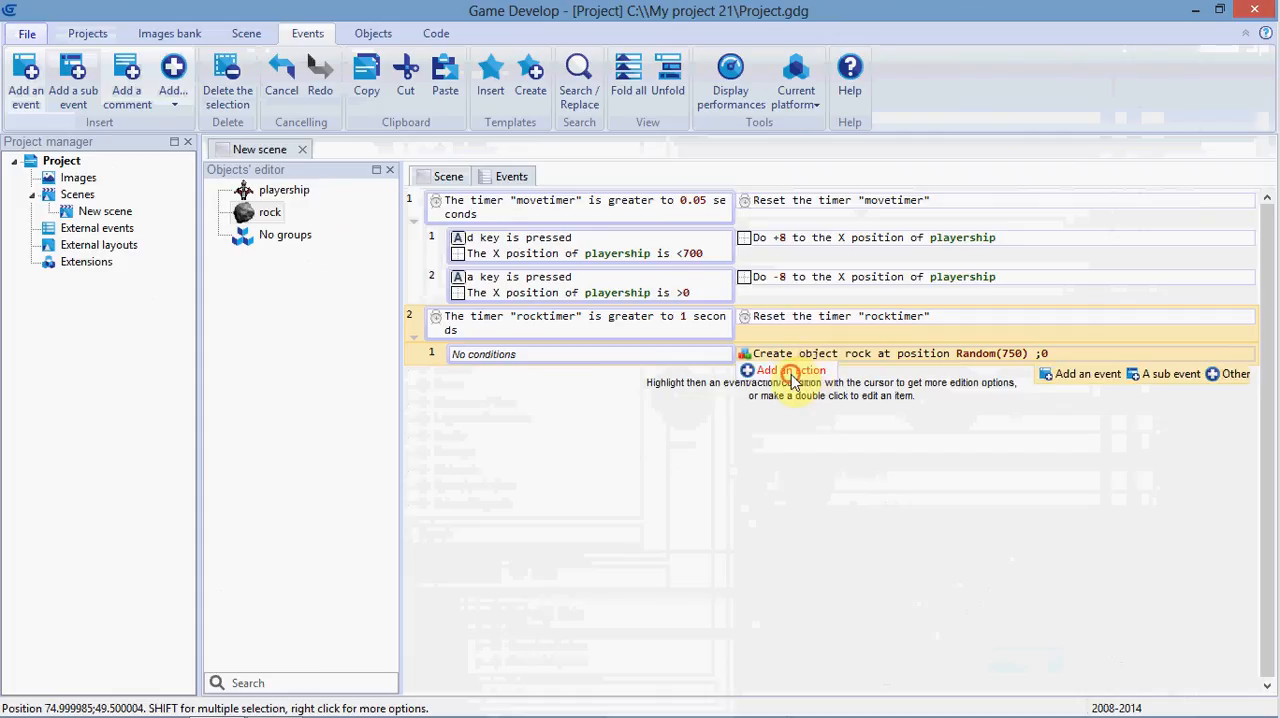
Add another action and choose Add a force (angle) under Displacement.
click(788, 370)
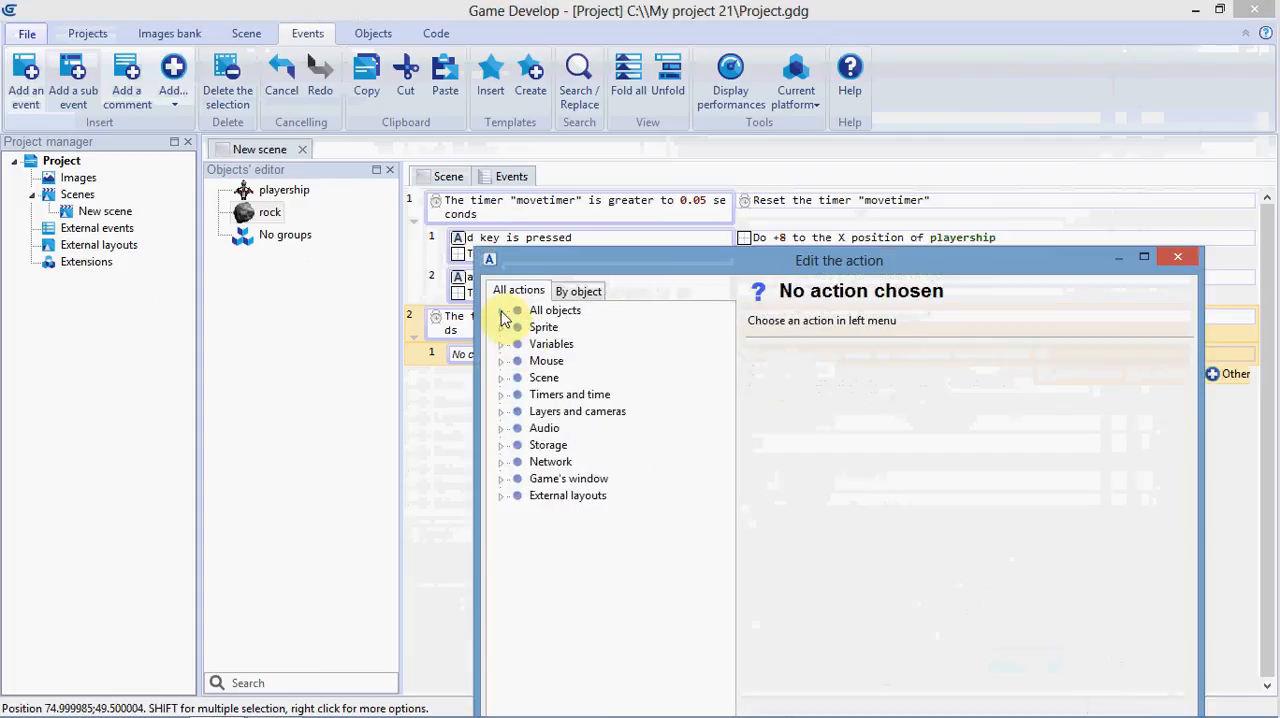
click(556, 310)
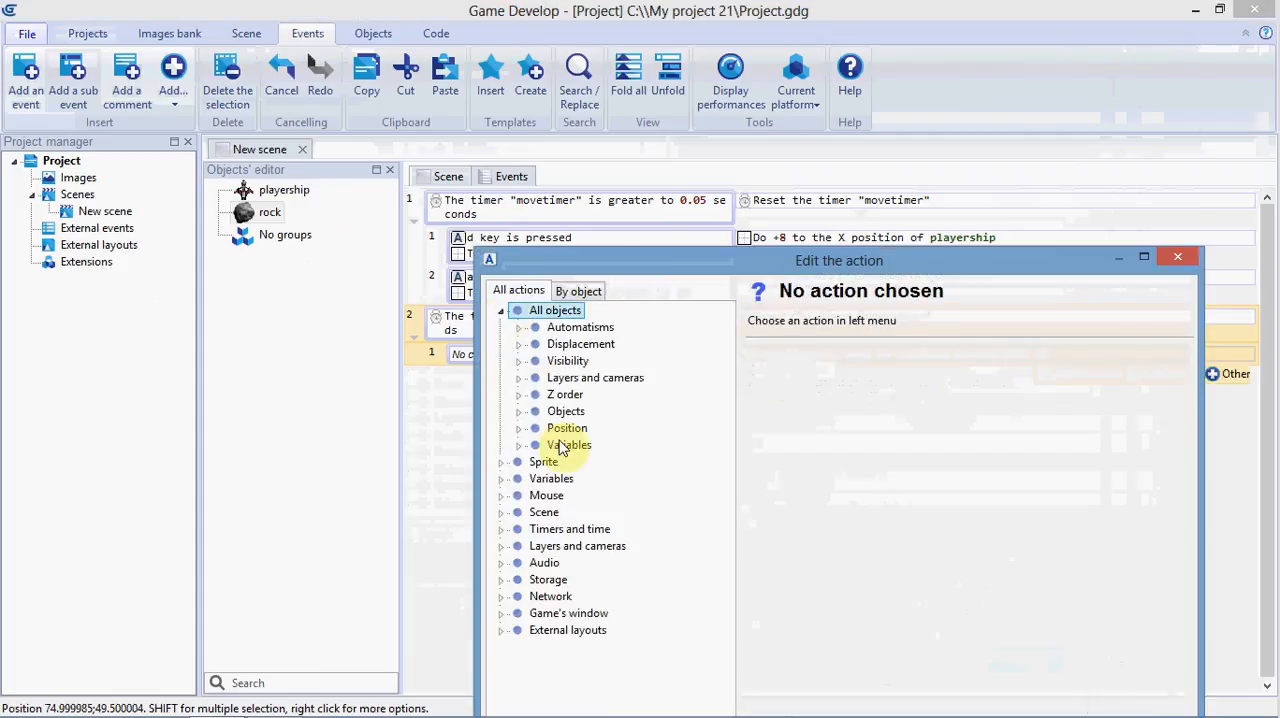
mouse_move(520, 352)
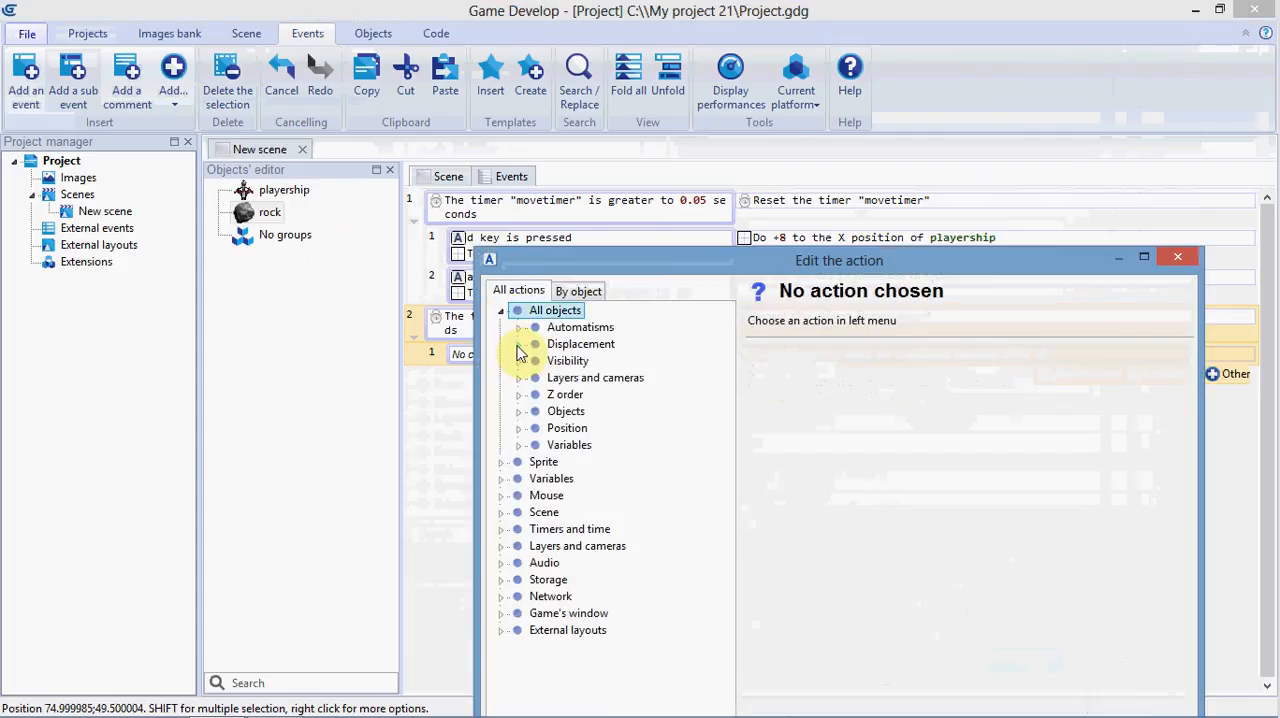
mouse_move(590, 468)
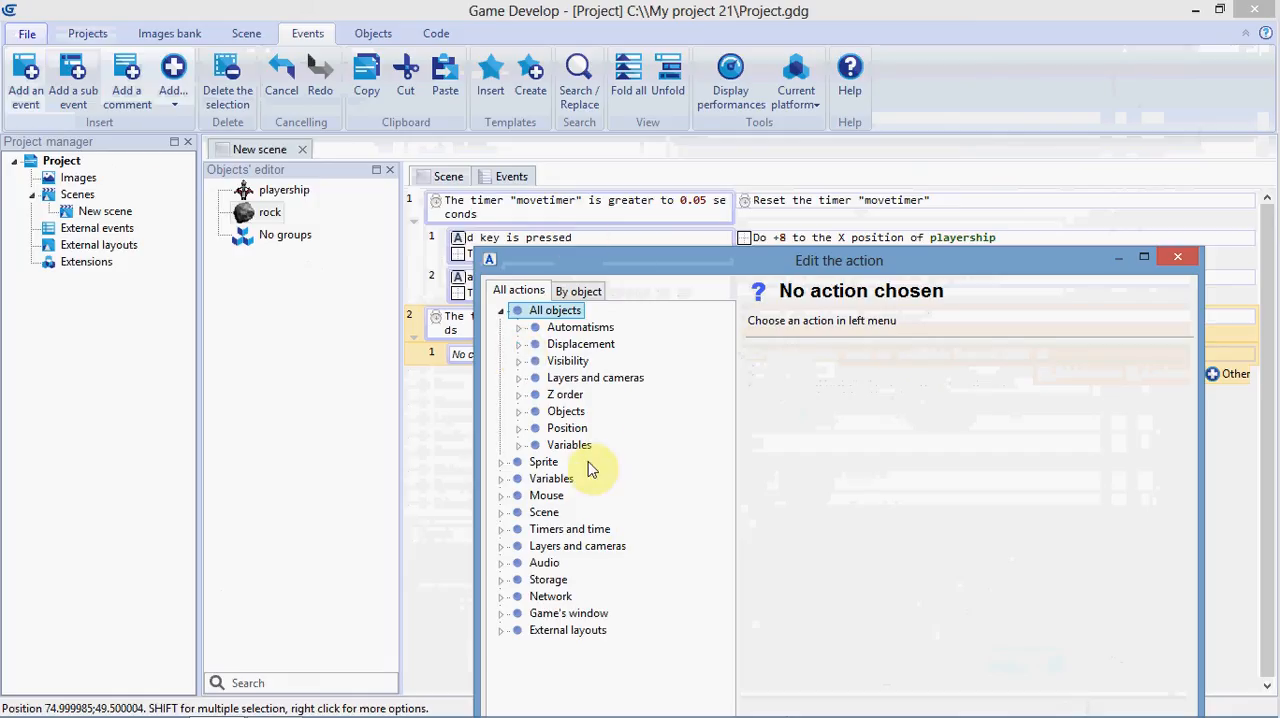
click(520, 344)
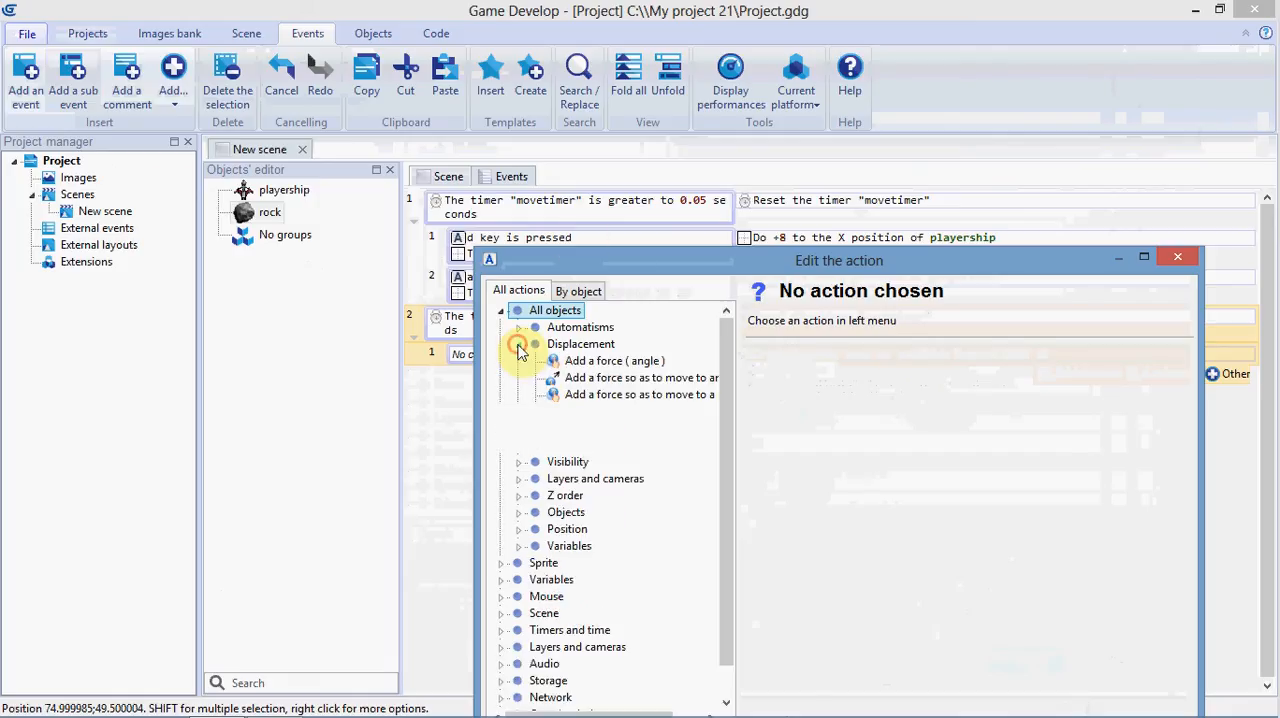
click(614, 360)
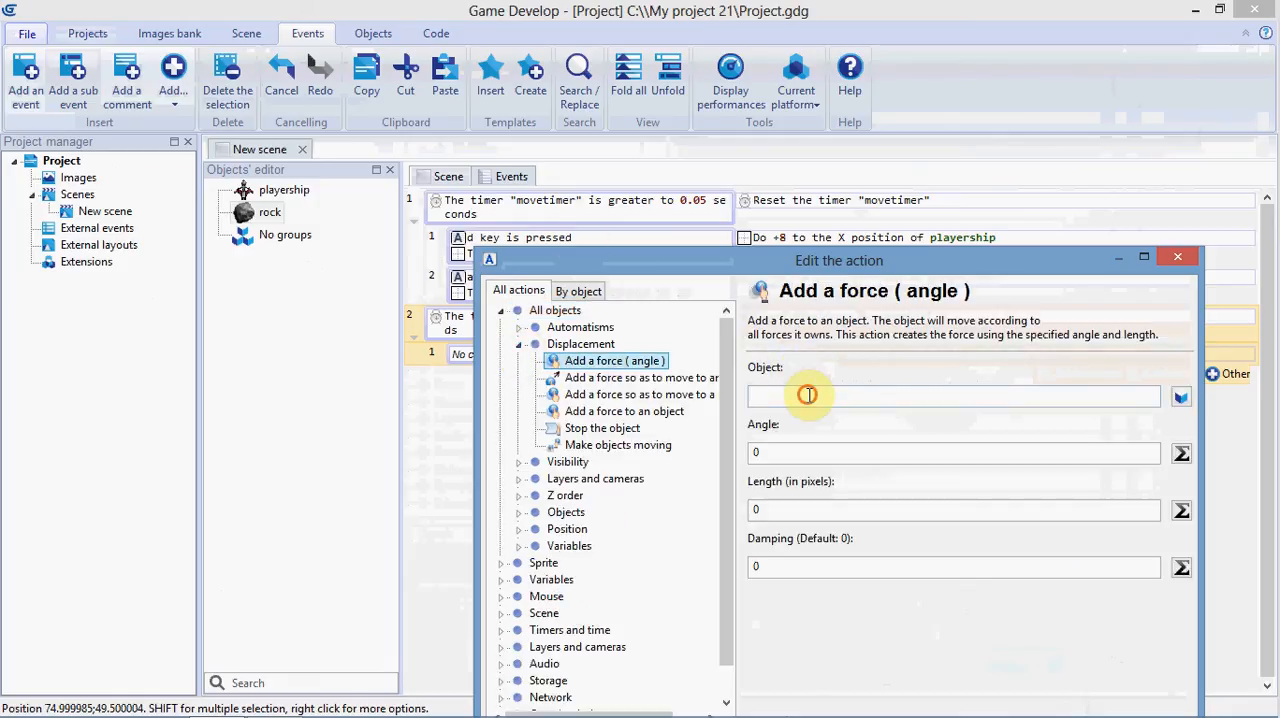
Set the force on rock to angle 90 and length 90 pixels, and confirm.
text(rock)
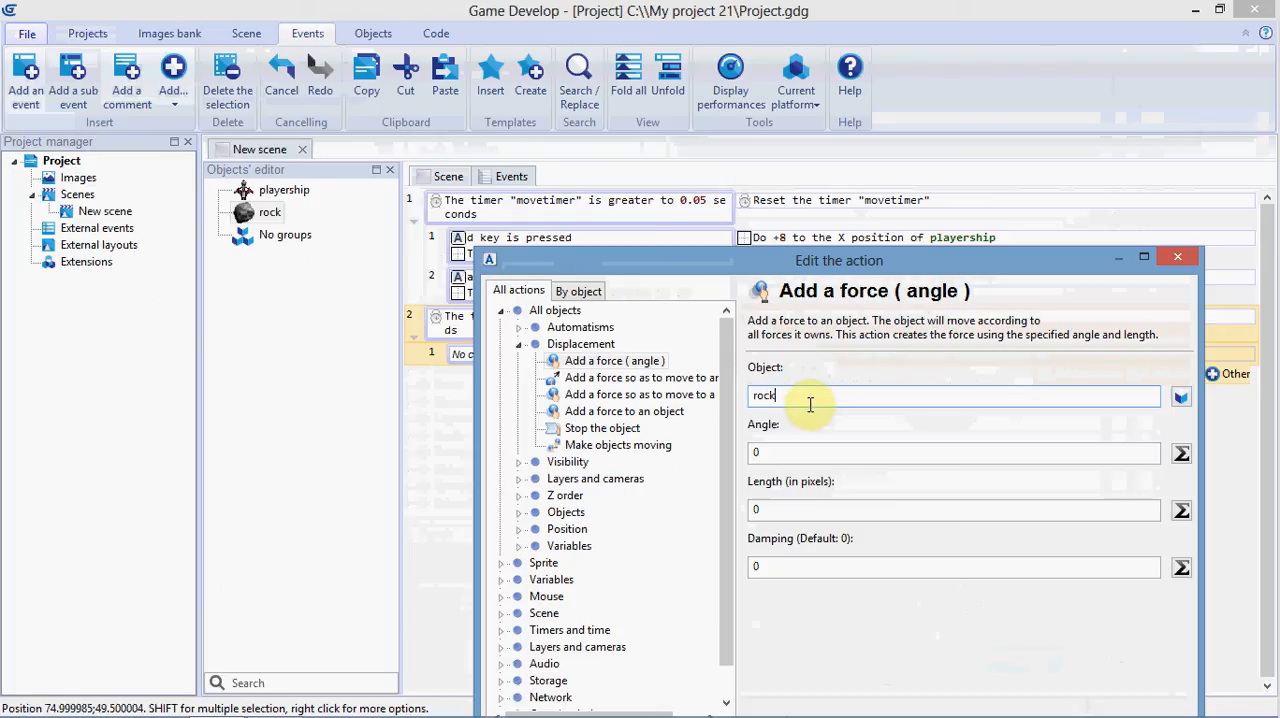
click(952, 452)
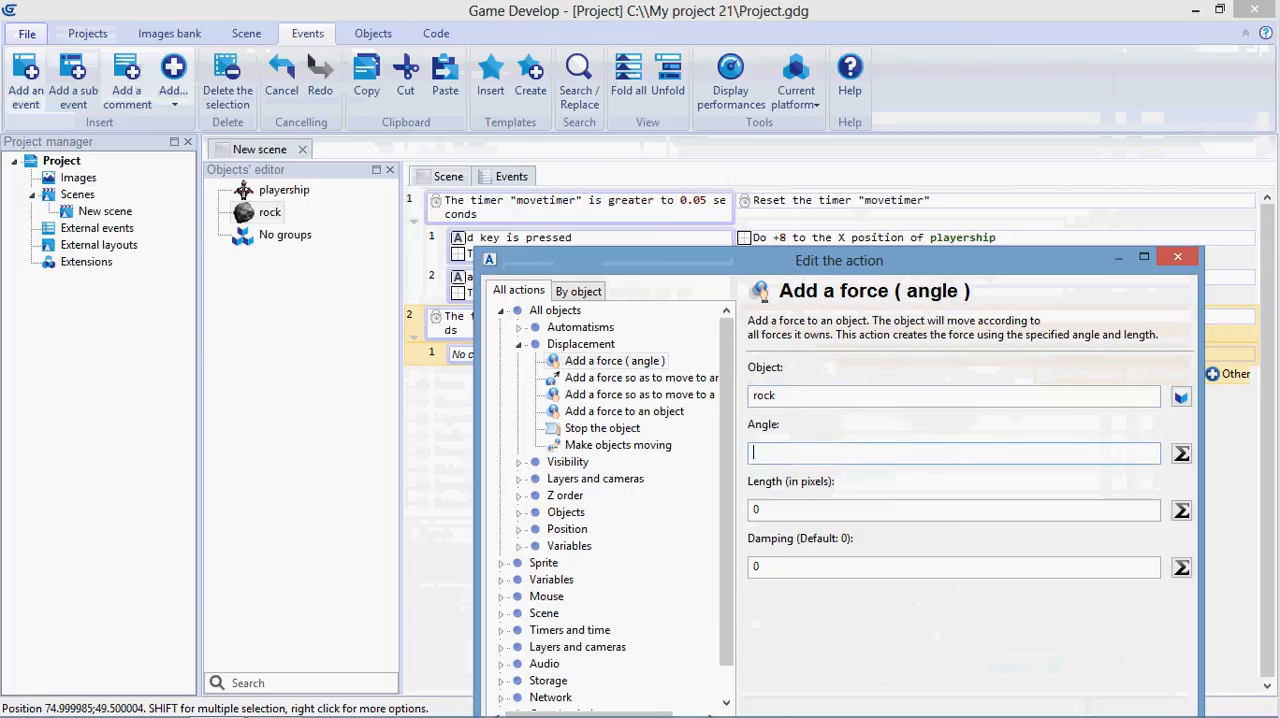
text(90)
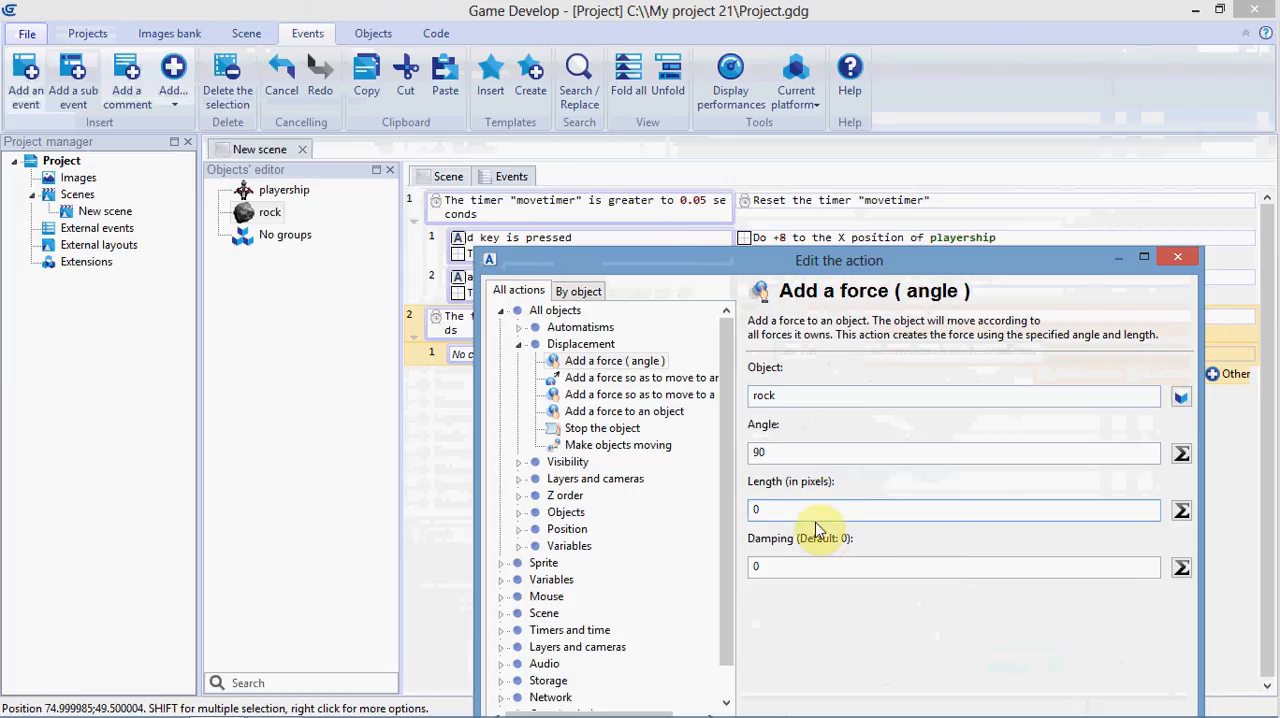
text(90)
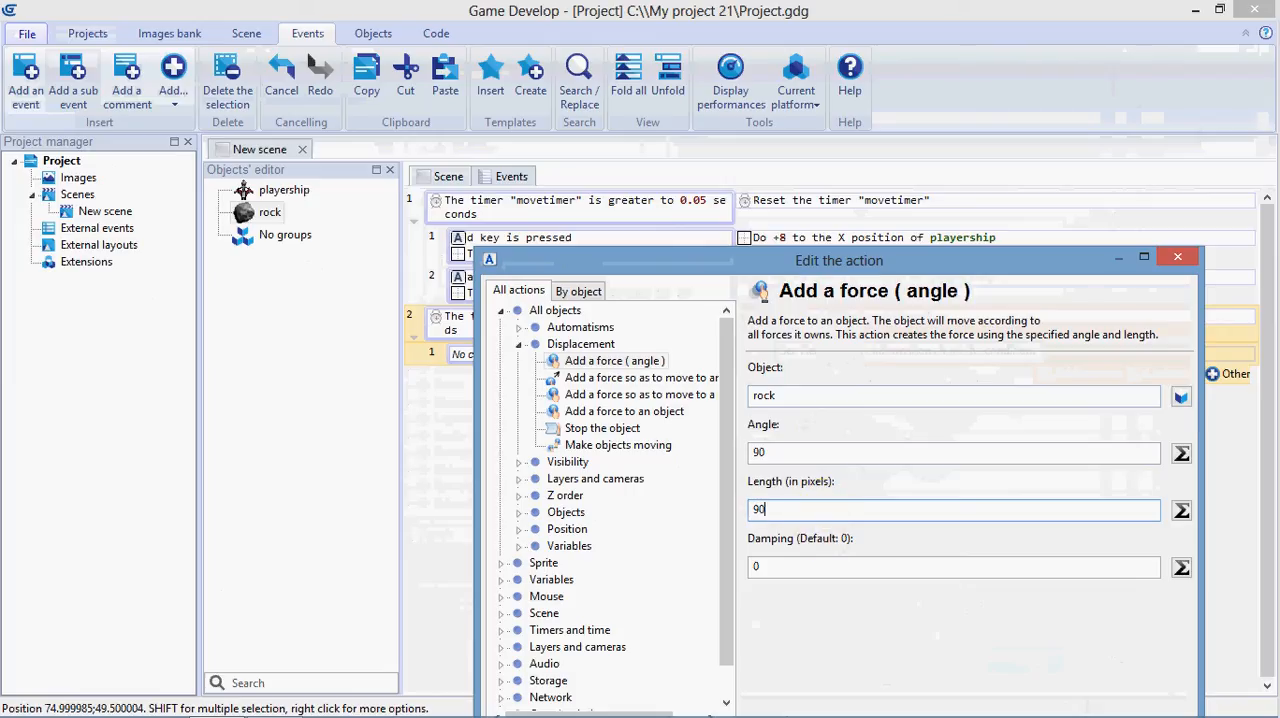
click(832, 566)
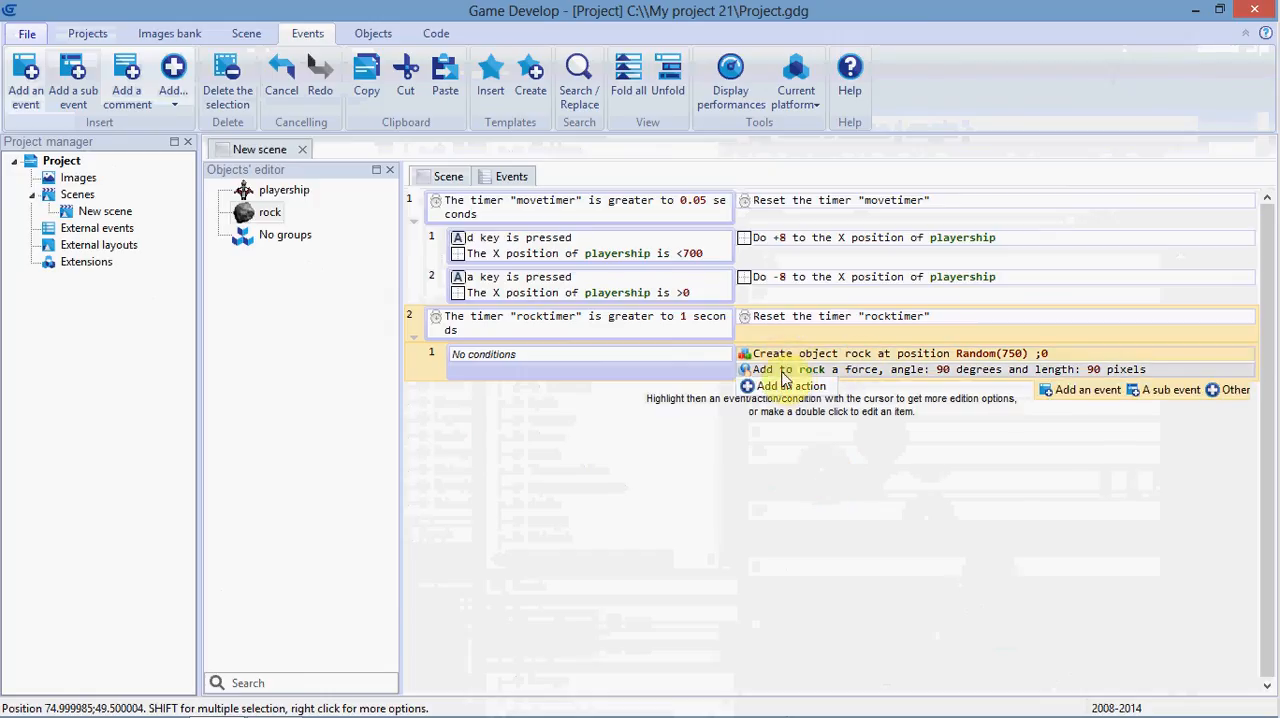
mouse_move(784, 352)
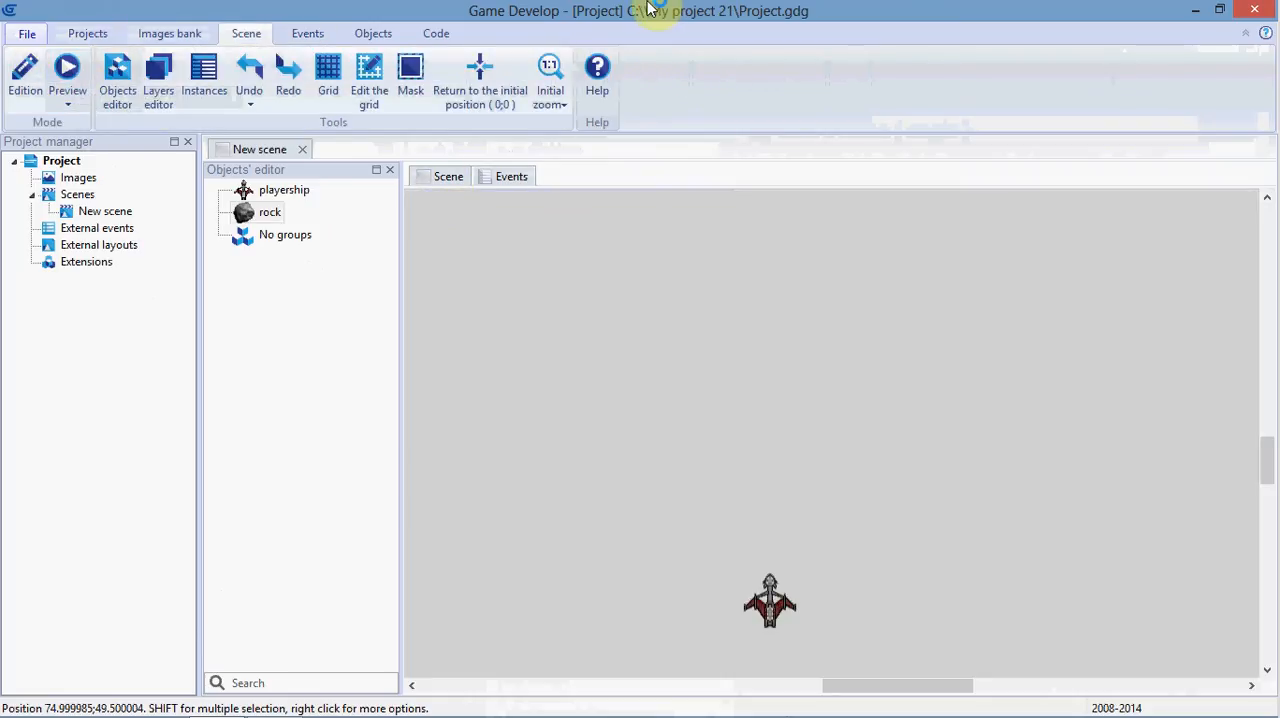
Launch the browser preview showing the playership on the grey background.
click(68, 76)
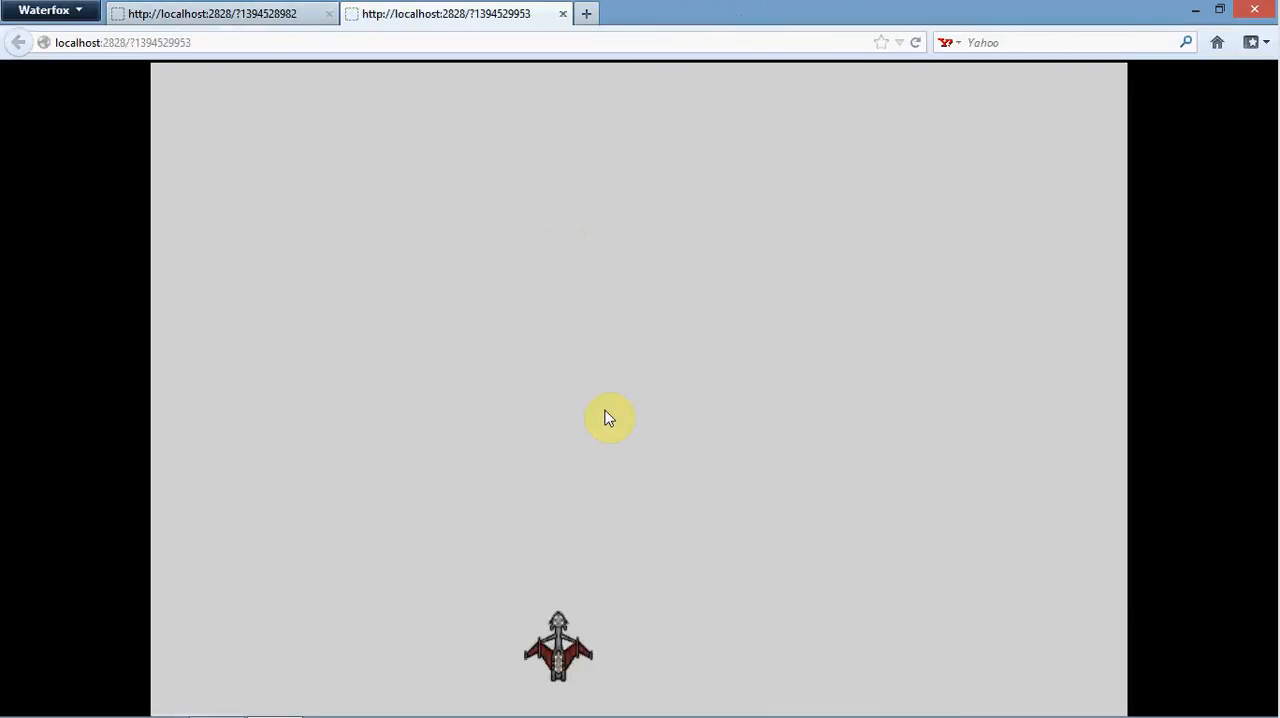
mouse_move(856, 194)
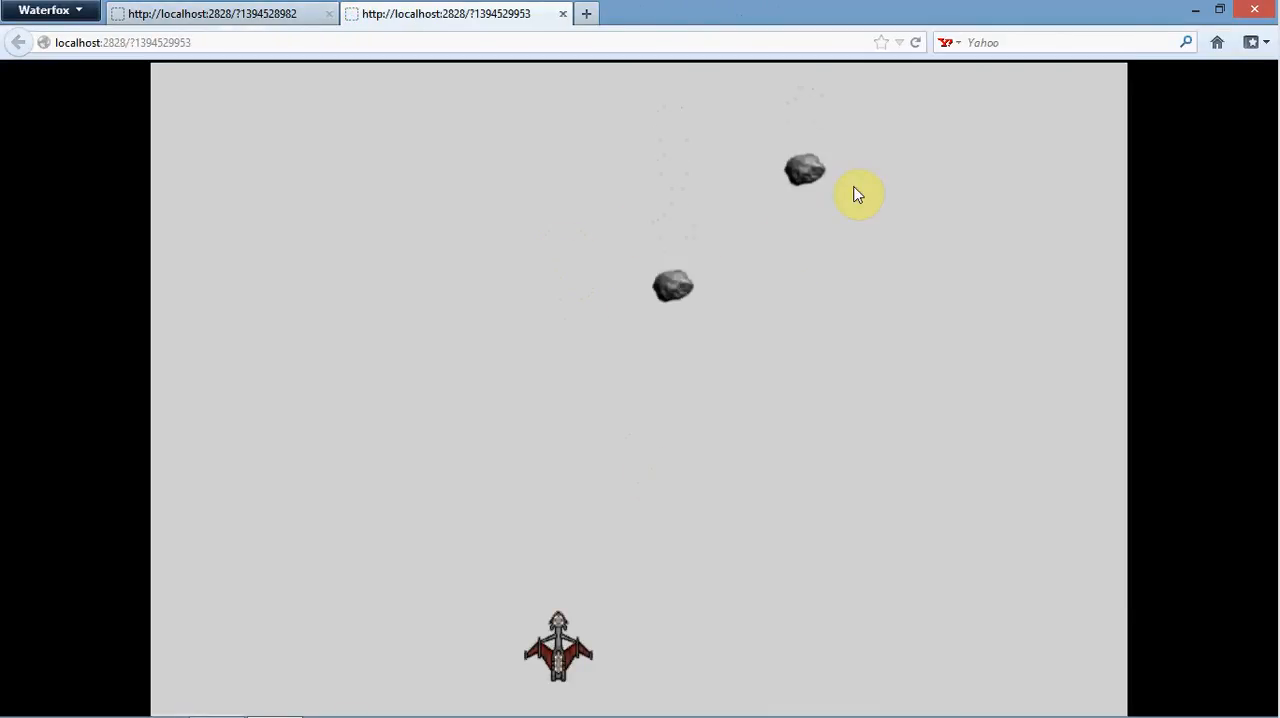